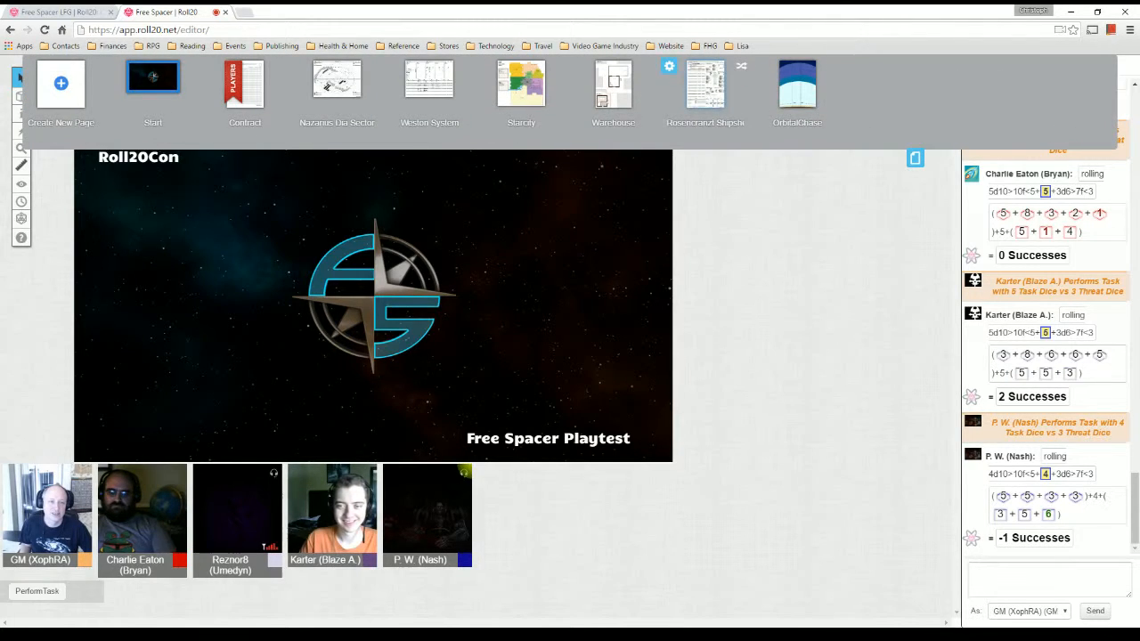
- Switch the tabletop to the Corvette ship sheet page
click(706, 86)
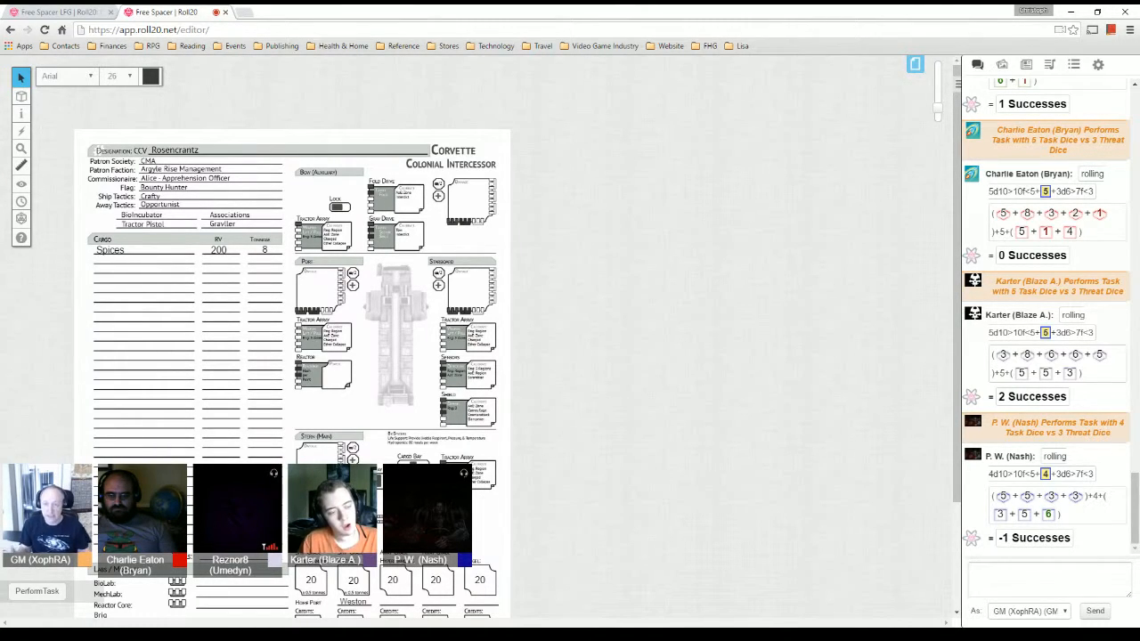
mouse_move(916, 64)
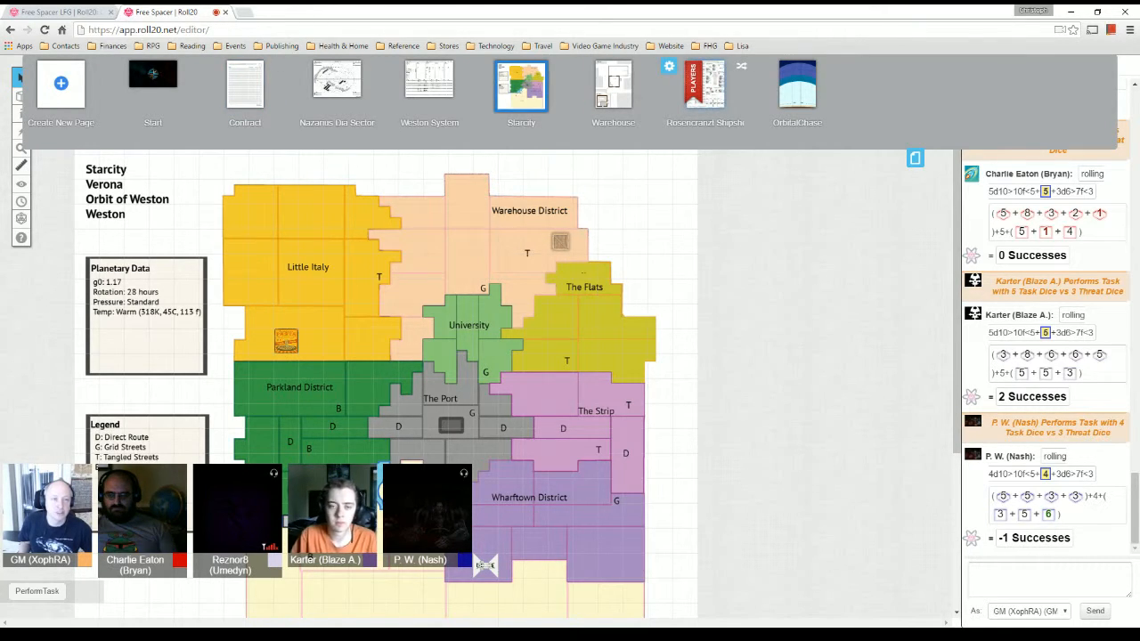
- Return the tabletop to the Corvette ship sheet page
click(705, 85)
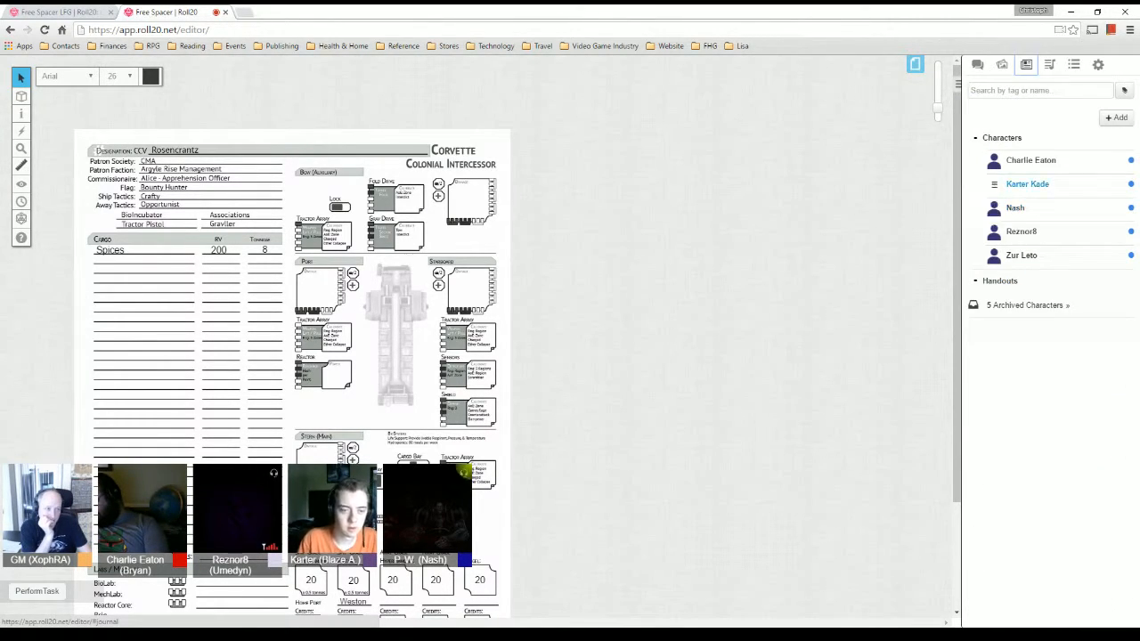
click(1015, 207)
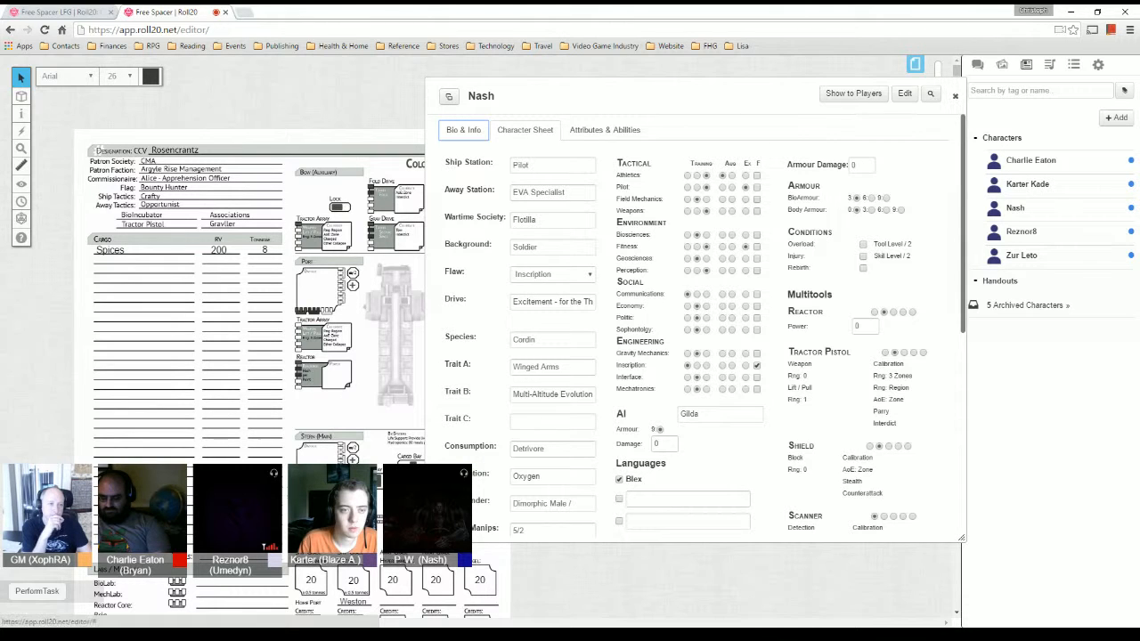
click(955, 96)
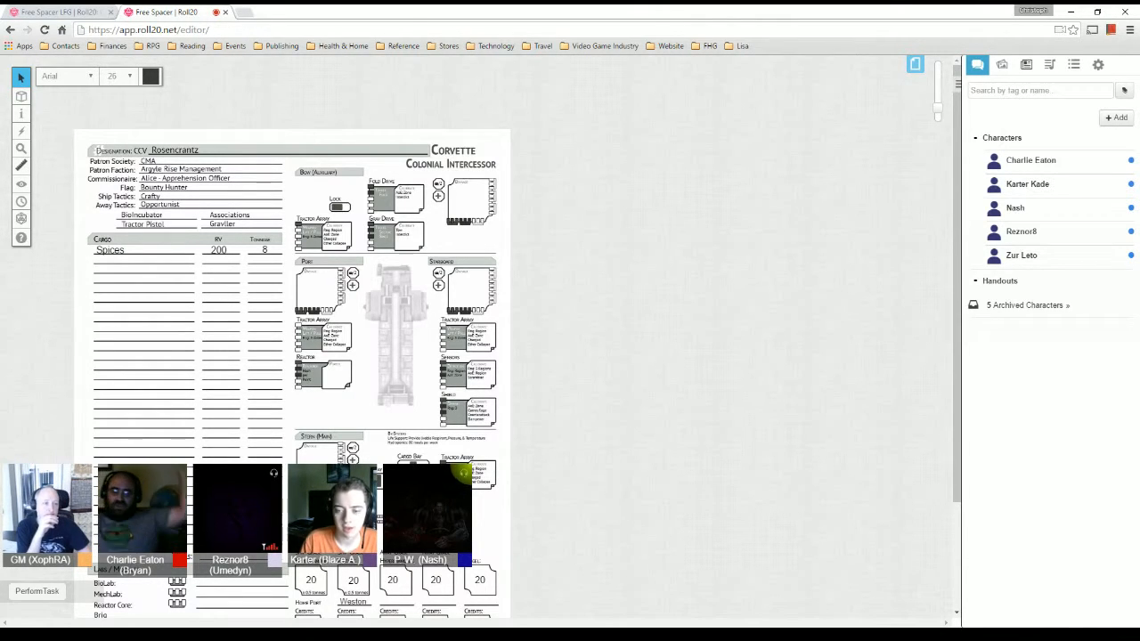
- Show Nash's 5-success roll in chat and place the number 1 on the Corvette sheet
click(976, 64)
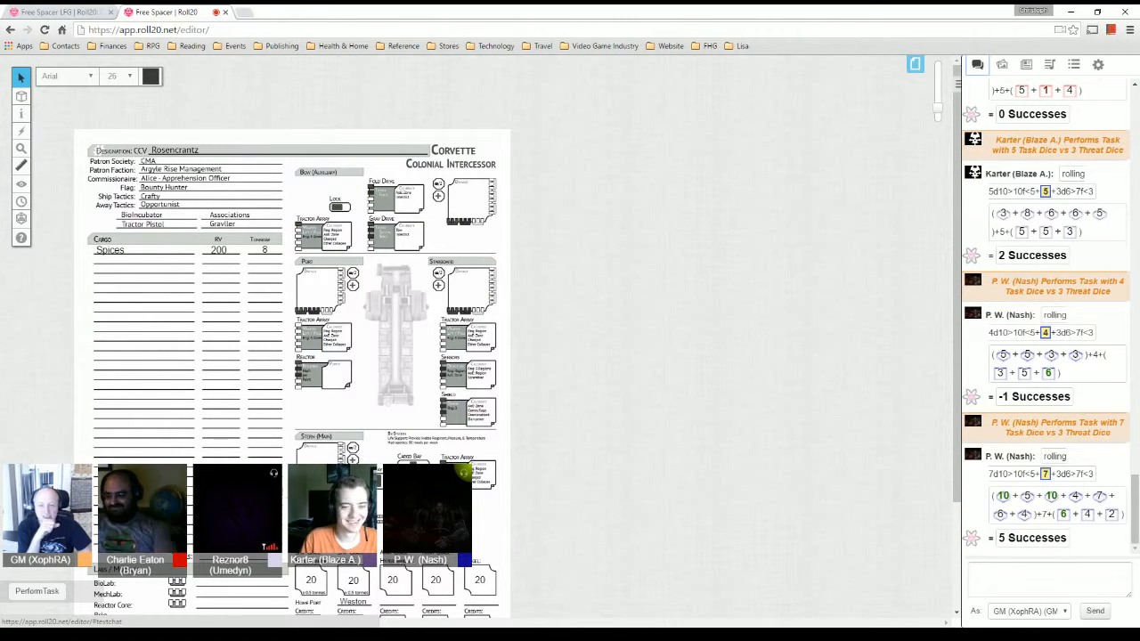
scroll(down, 3)
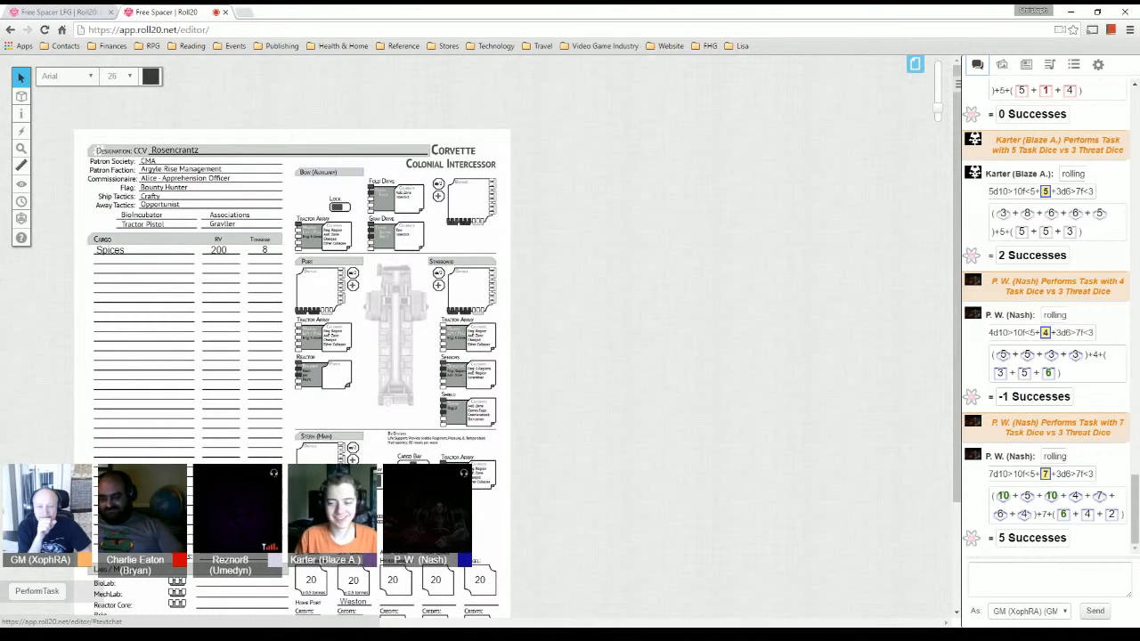
click(21, 115)
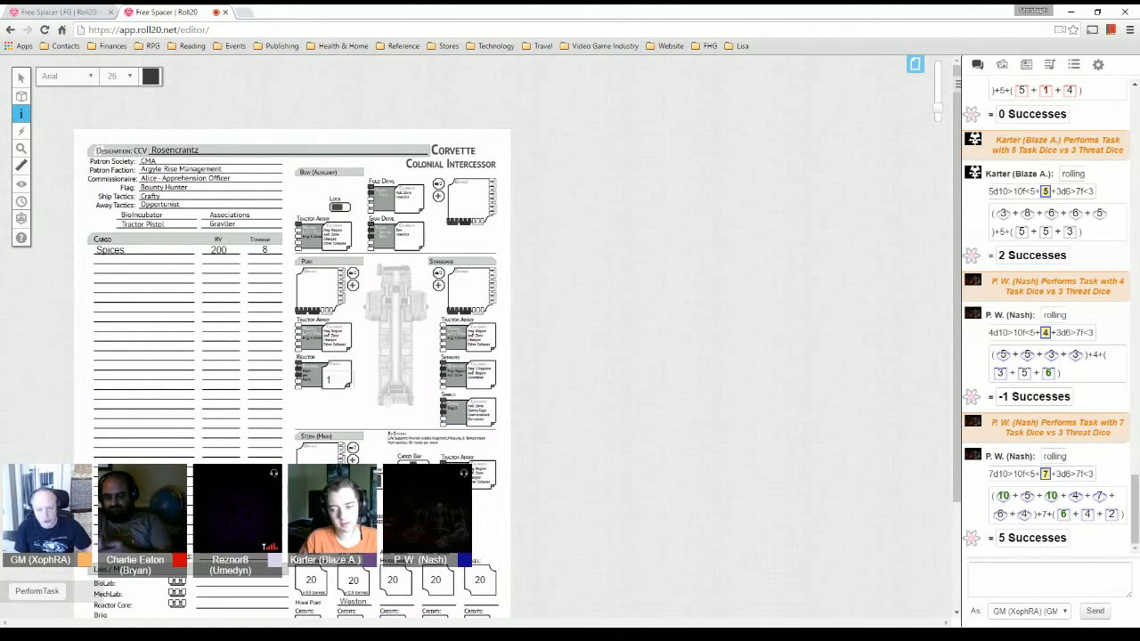
click(22, 78)
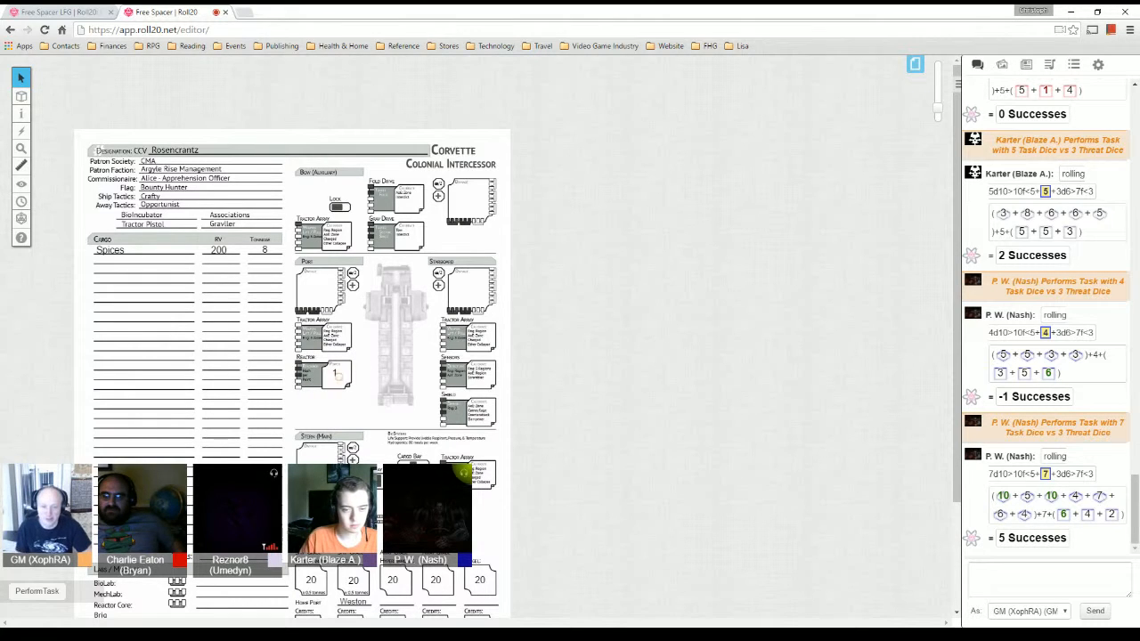
click(335, 372)
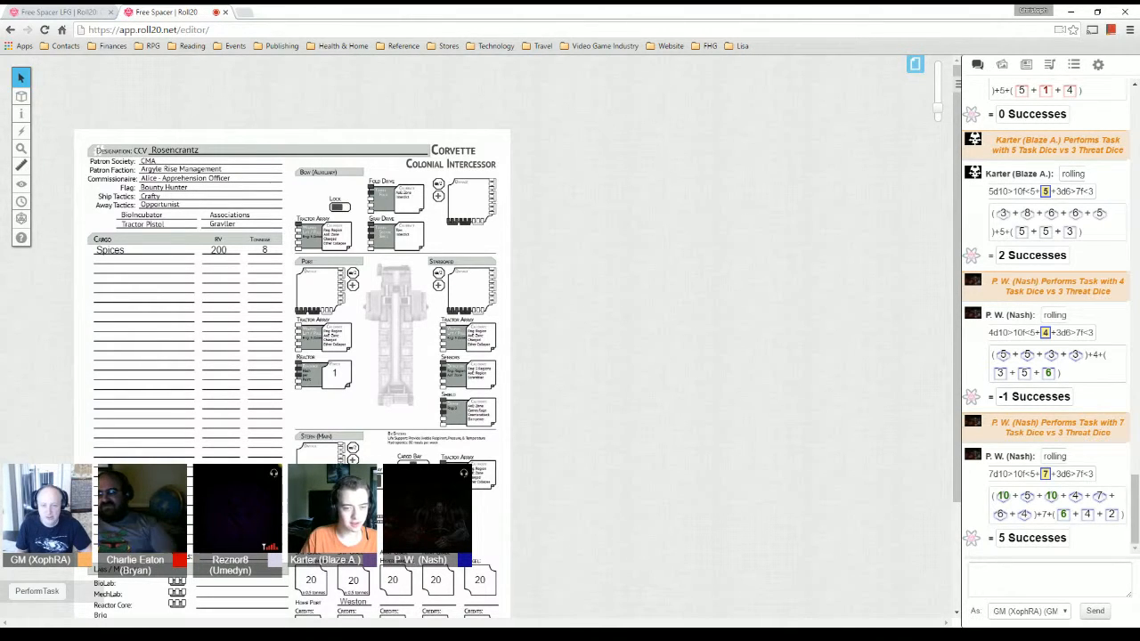
click(335, 373)
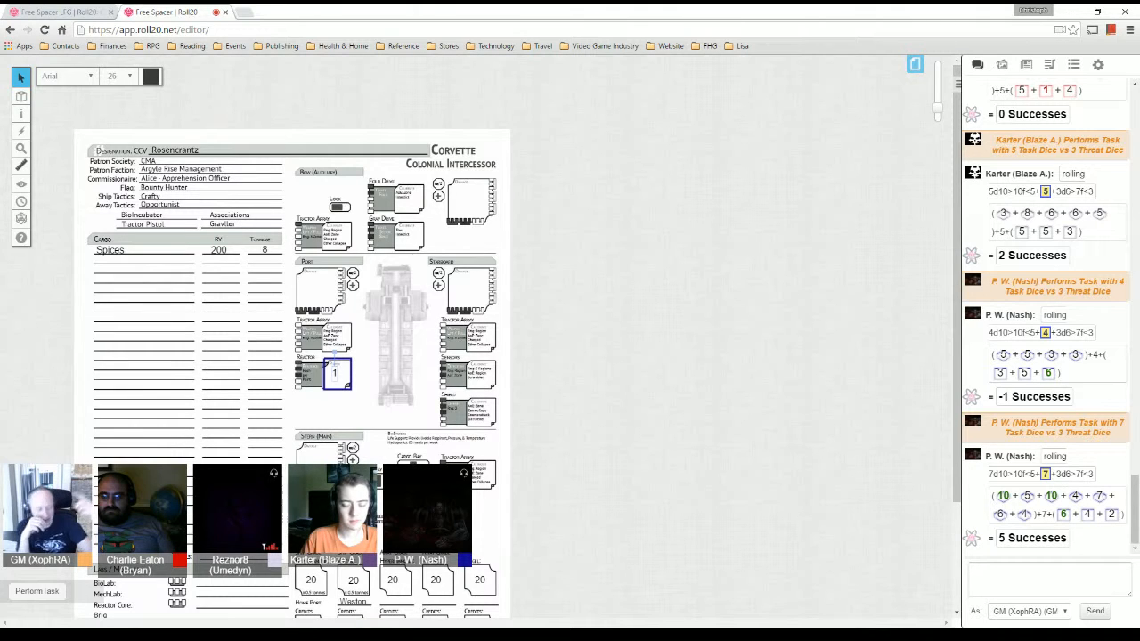
mouse_move(916, 64)
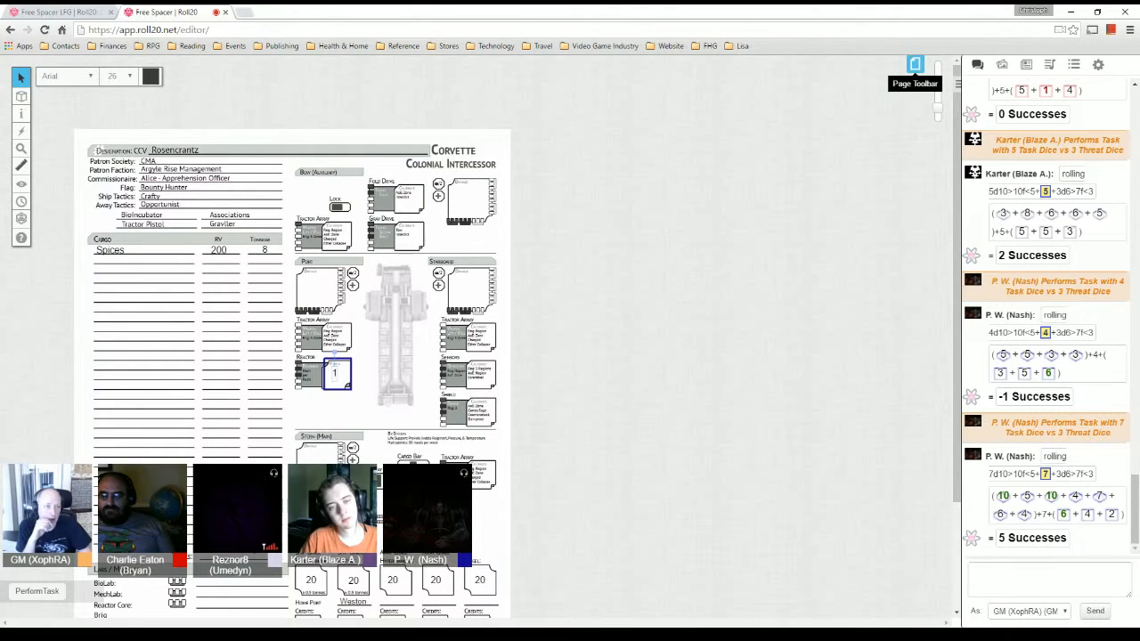
- Move the vehicle token on the Starcity map into the Warehouse District via its menu
click(916, 71)
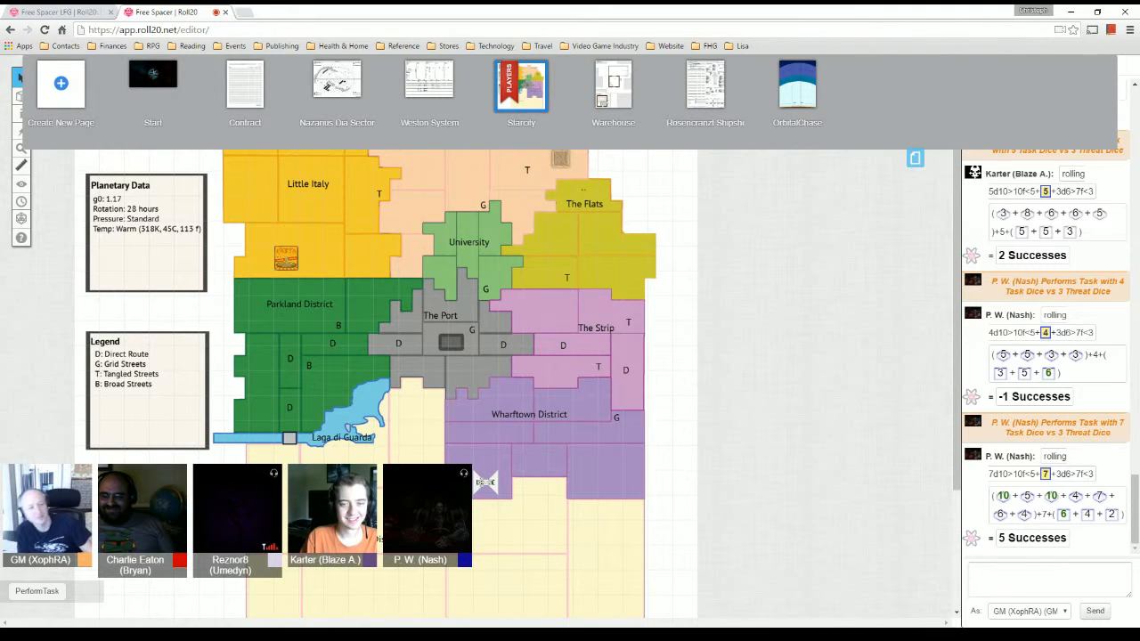
mouse_move(915, 159)
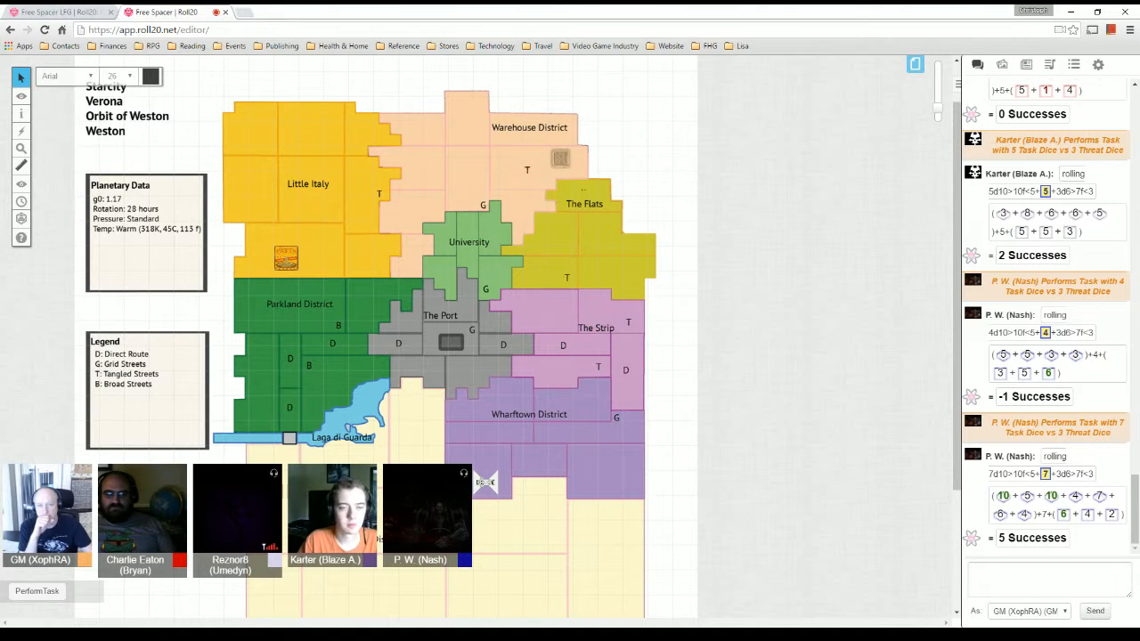
right_click(561, 160)
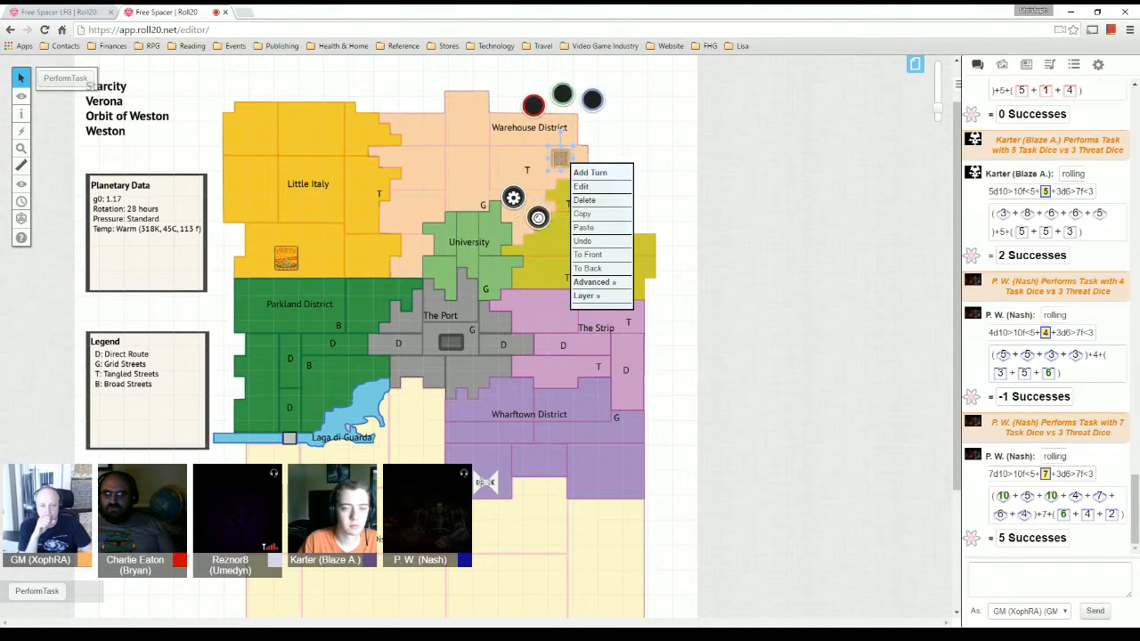
click(592, 282)
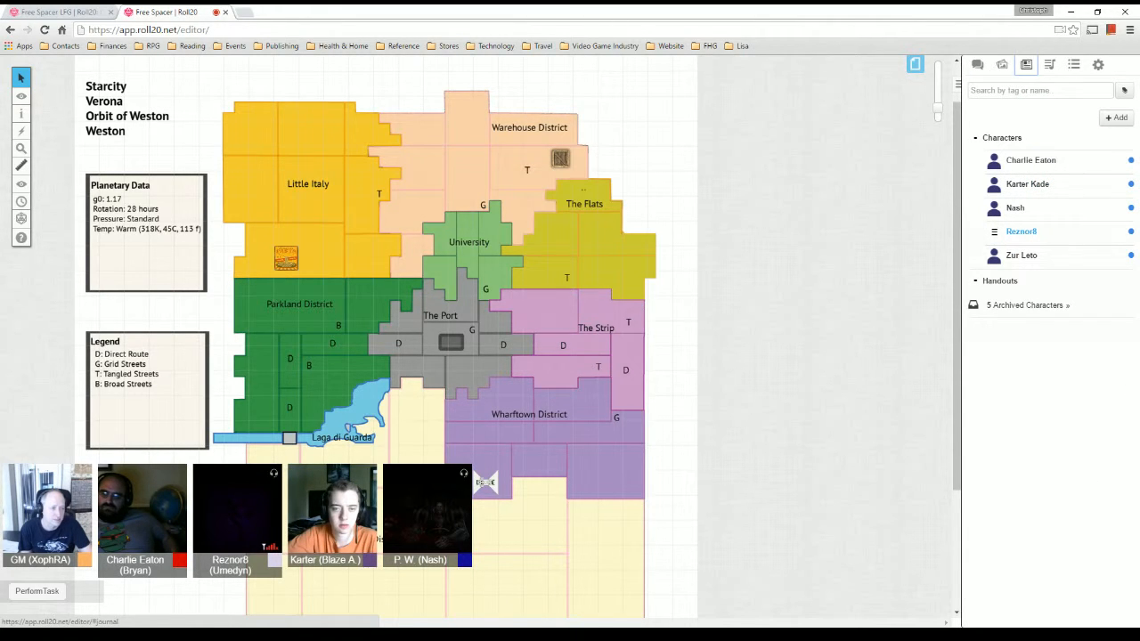
- Review Reznorll's traits, skills and equipment, returning to the top of the sheet
click(1022, 232)
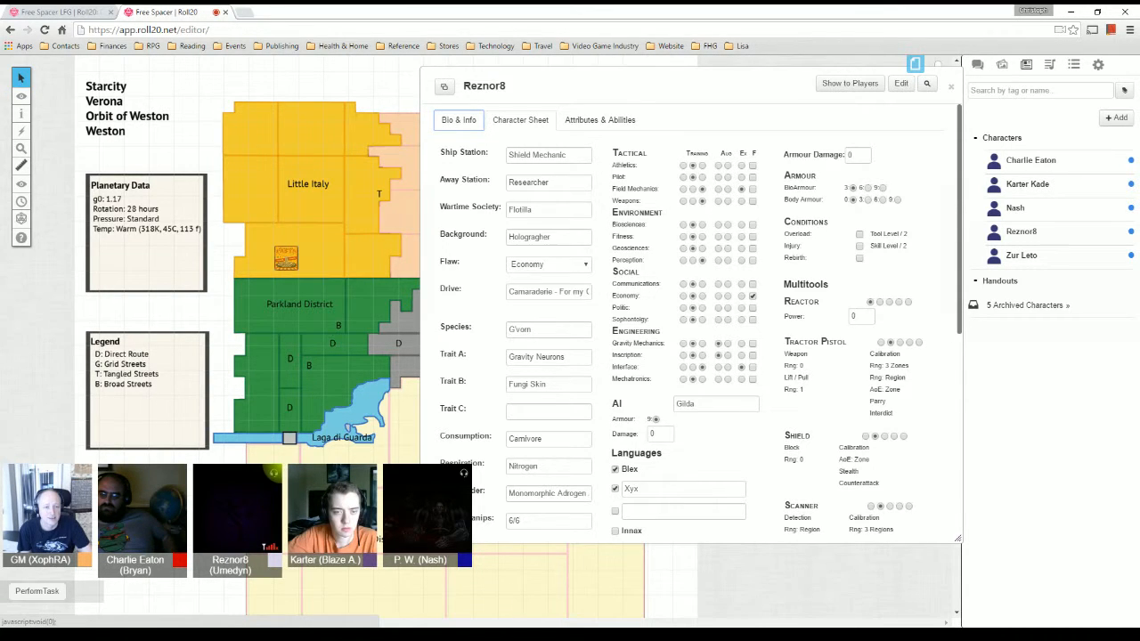
scroll(down, 3)
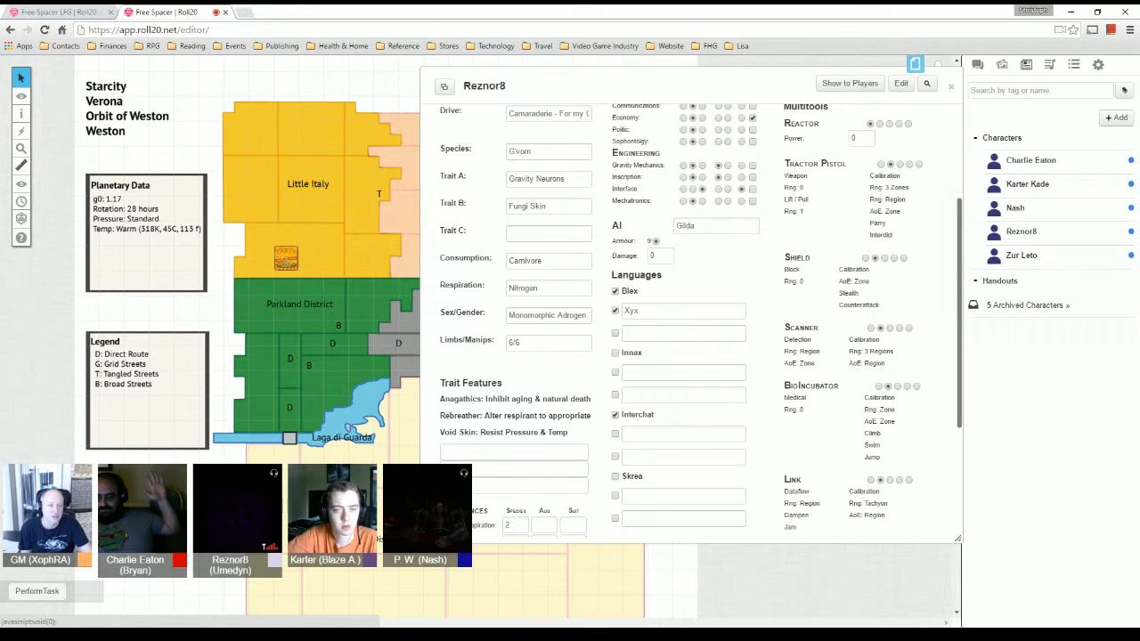
scroll(down, 3)
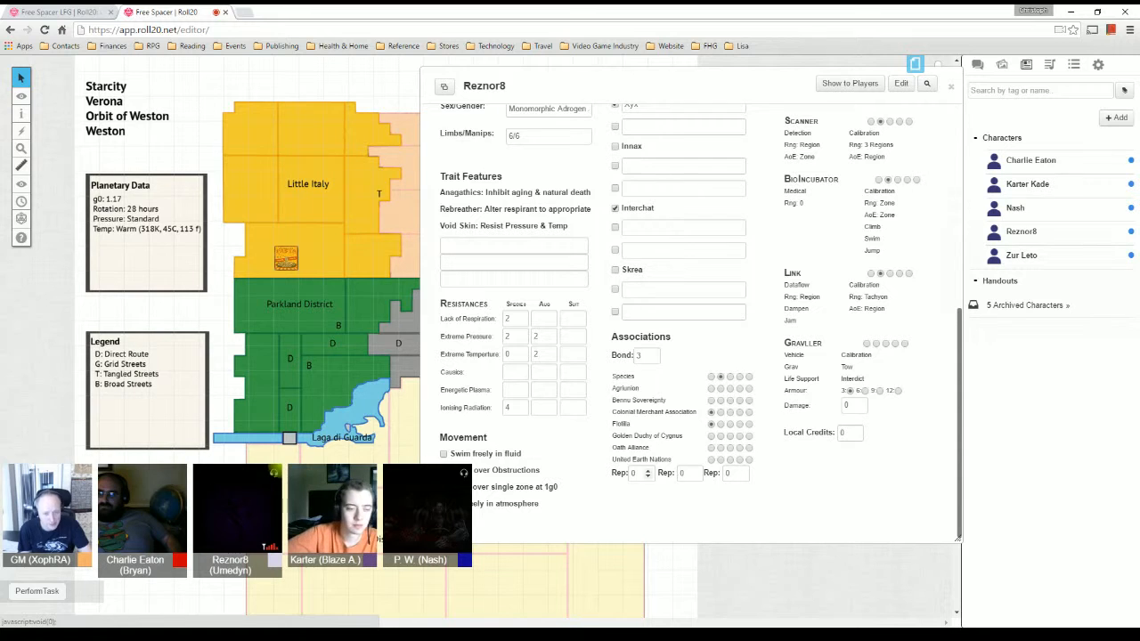
scroll(up, 3)
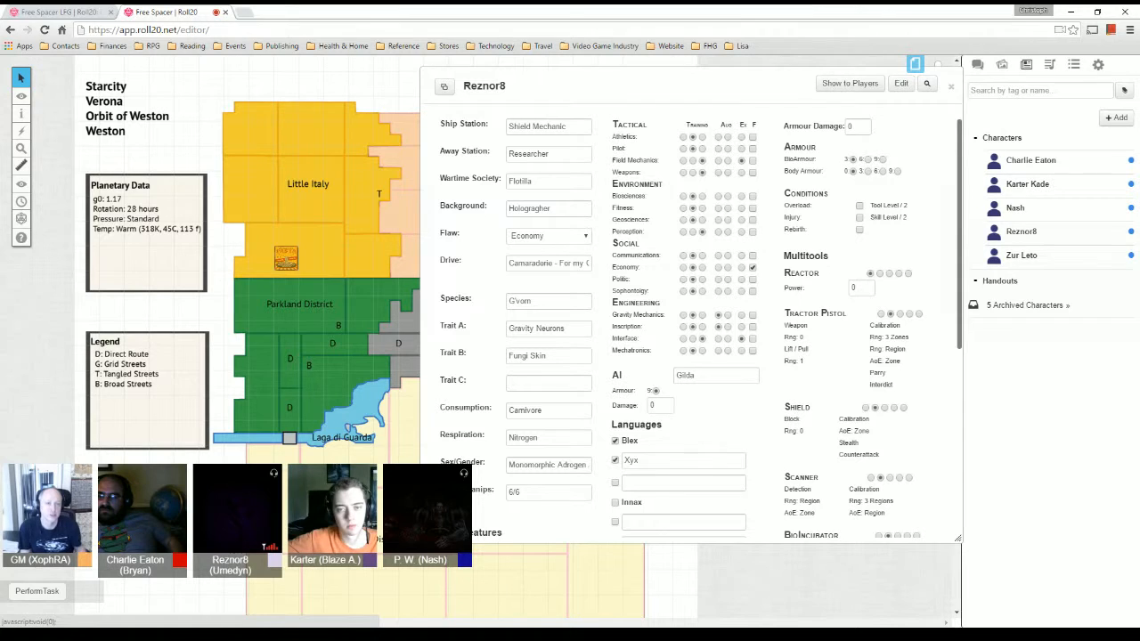
- Post Charlie Eaton's task roll from his character sheet to the chat
click(1029, 160)
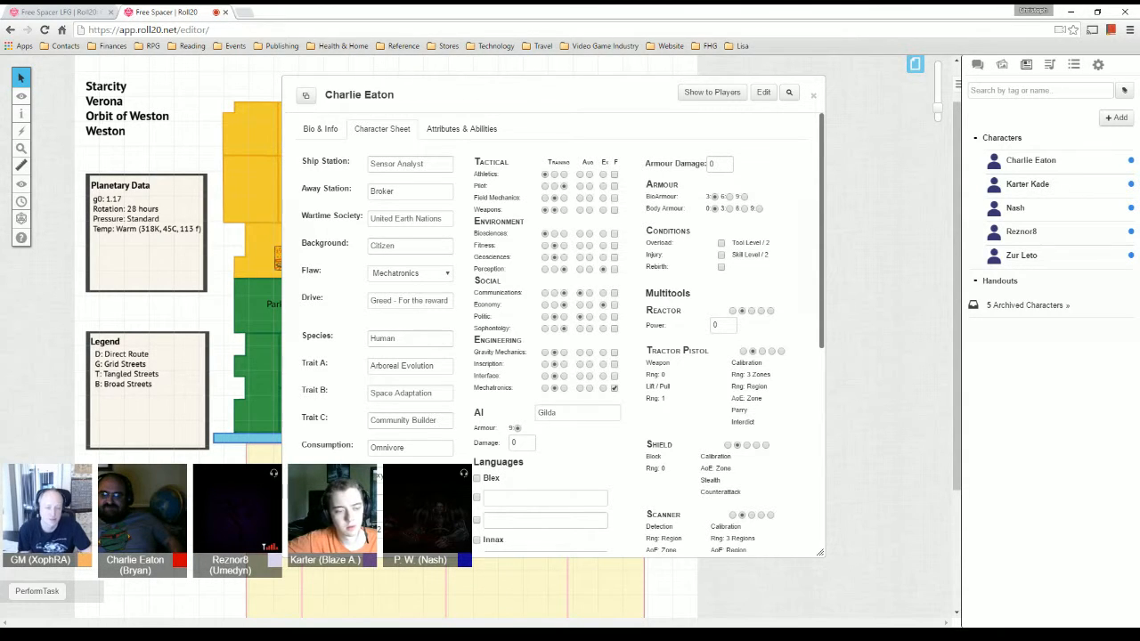
scroll(down, 3)
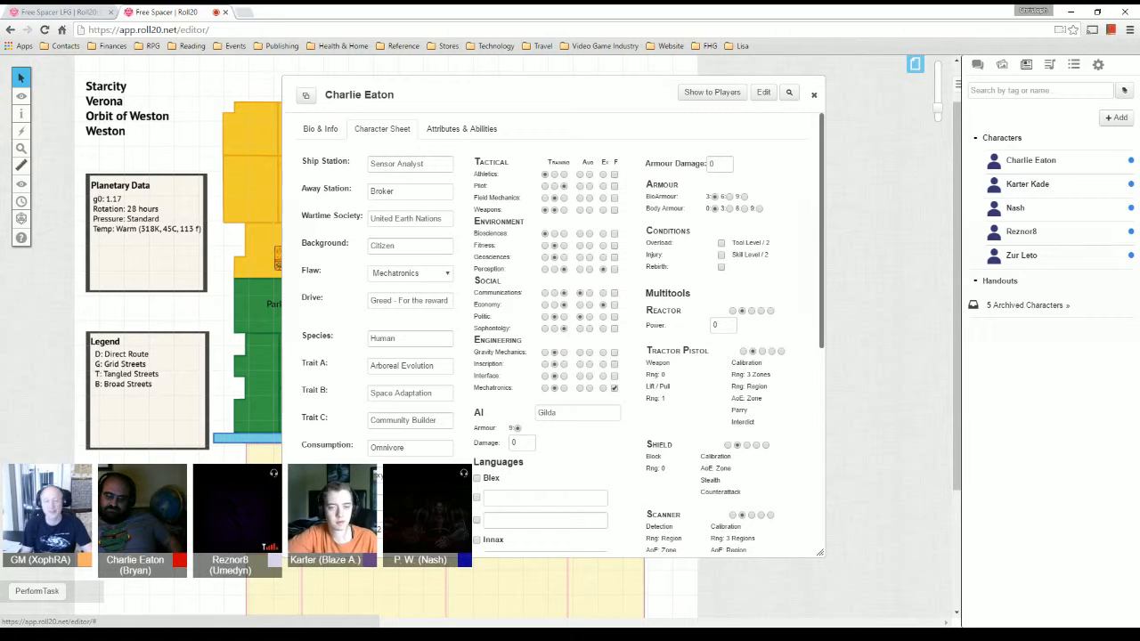
click(813, 95)
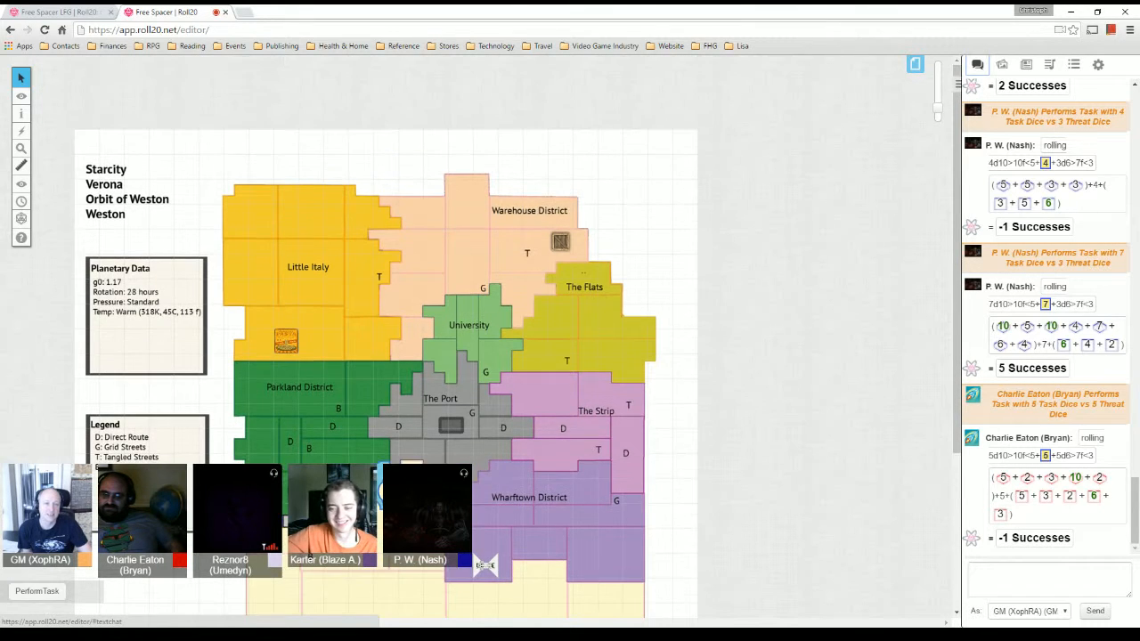
- Show the Montar contract page and bring up the contract image's Edit/Layer menu
scroll(down, 3)
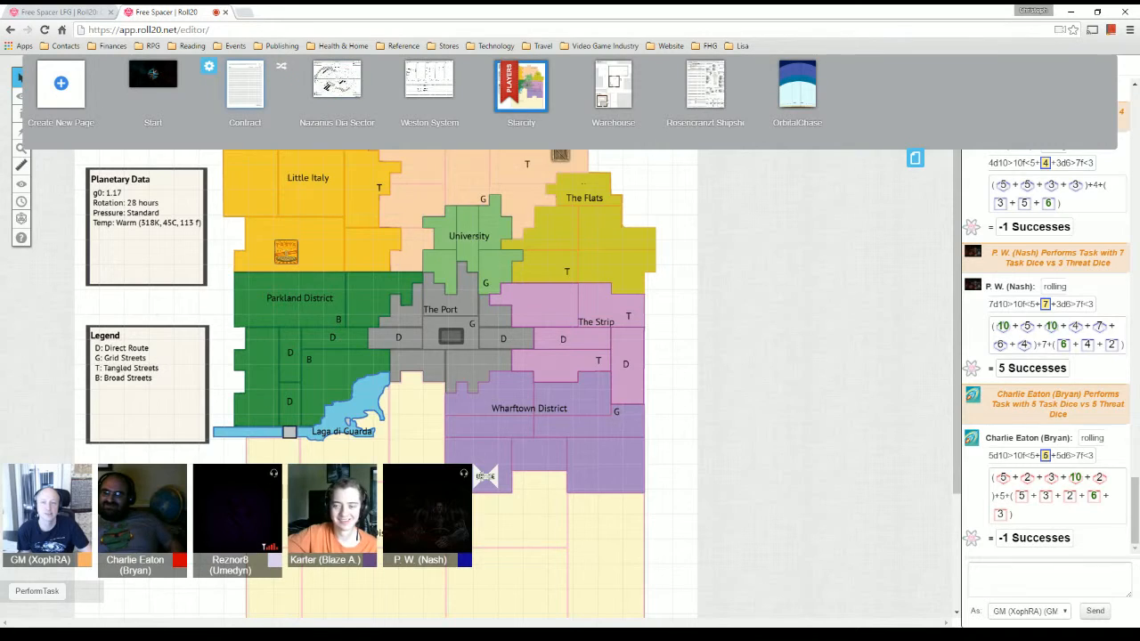
click(246, 85)
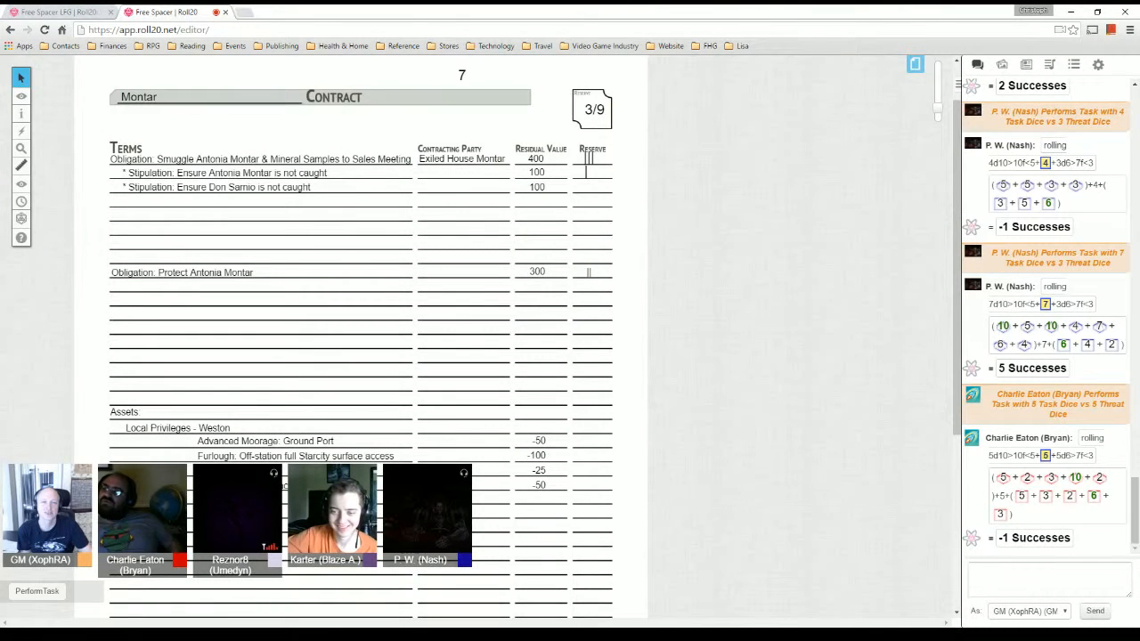
click(21, 96)
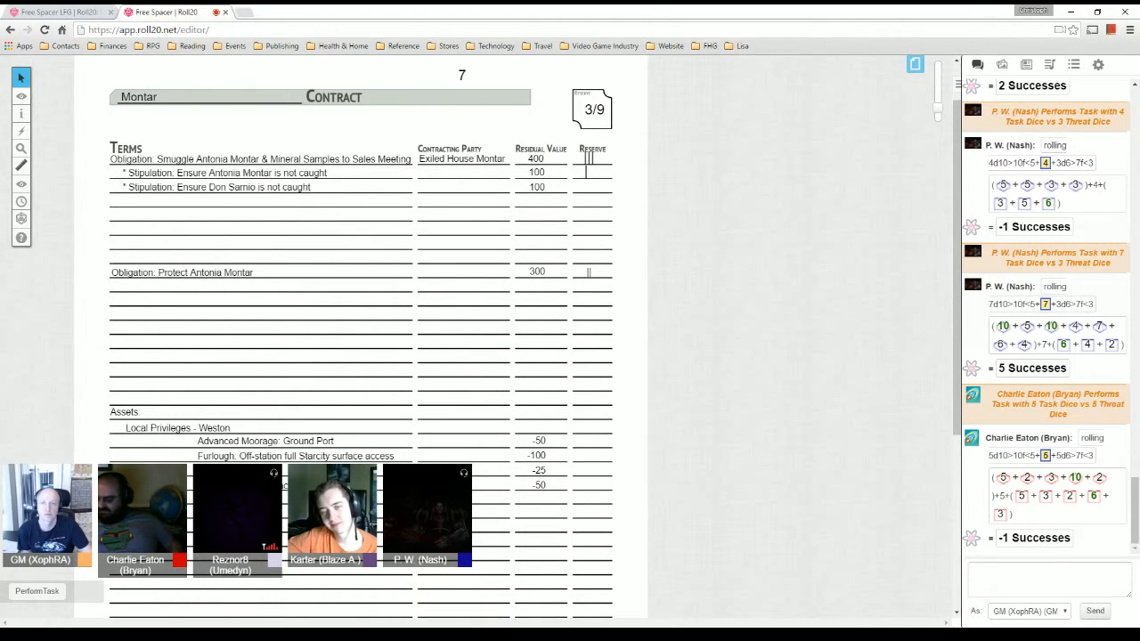
click(21, 163)
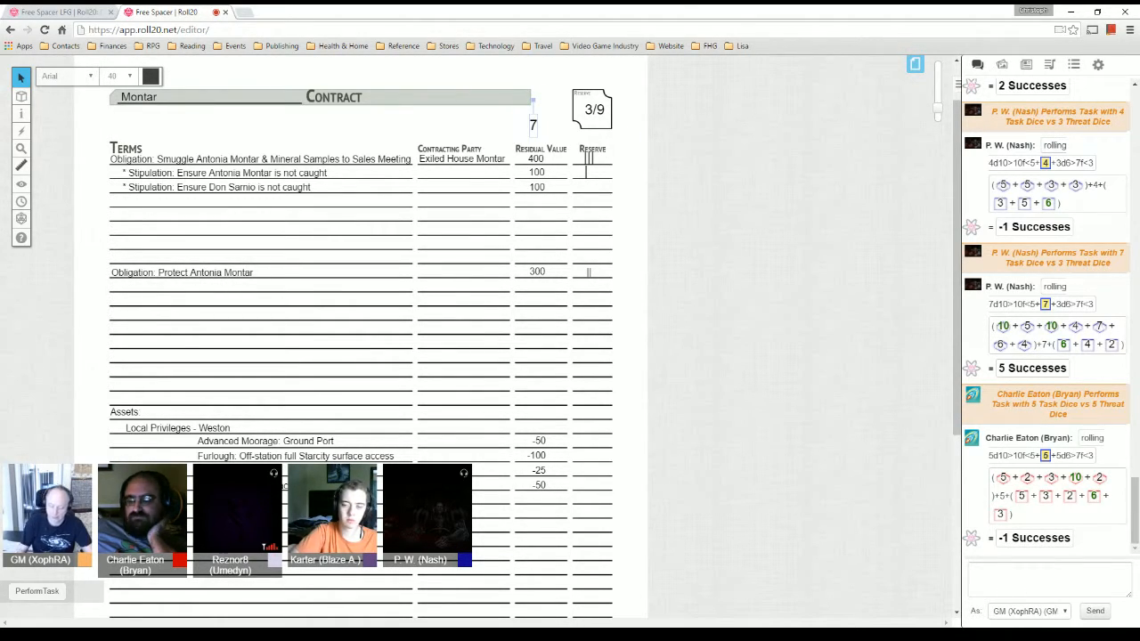
right_click(588, 159)
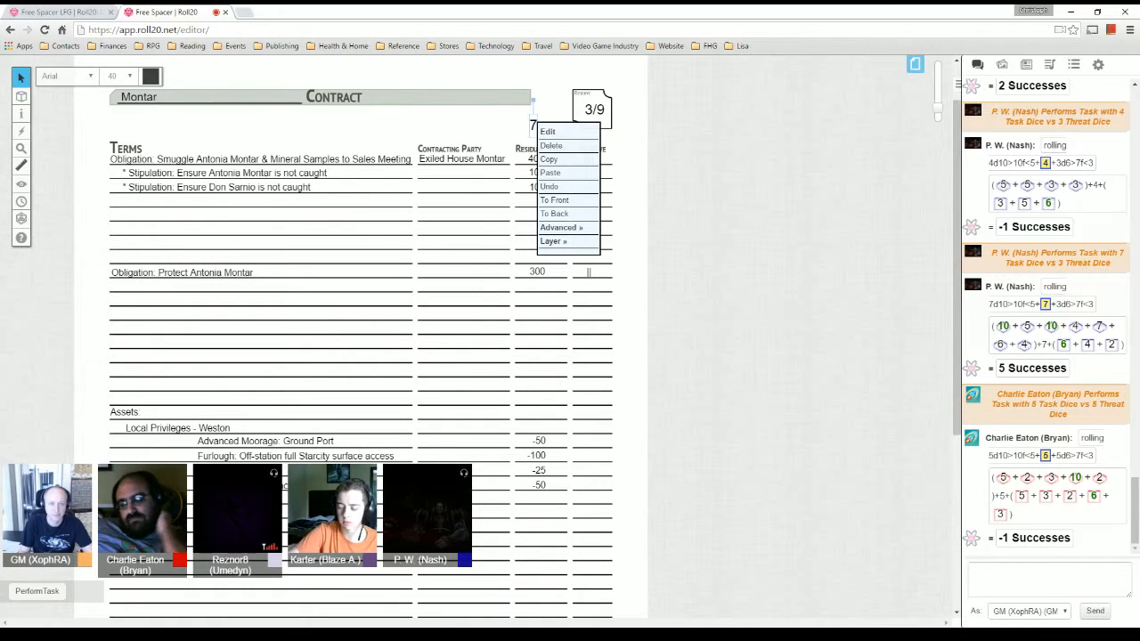
mouse_move(552, 146)
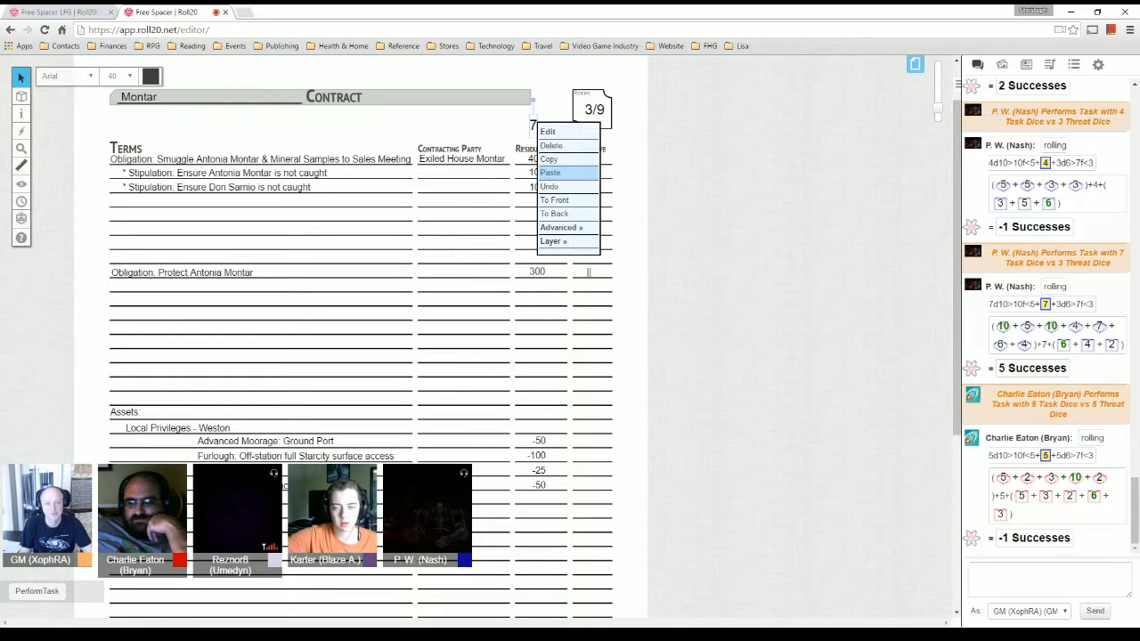
mouse_move(549, 159)
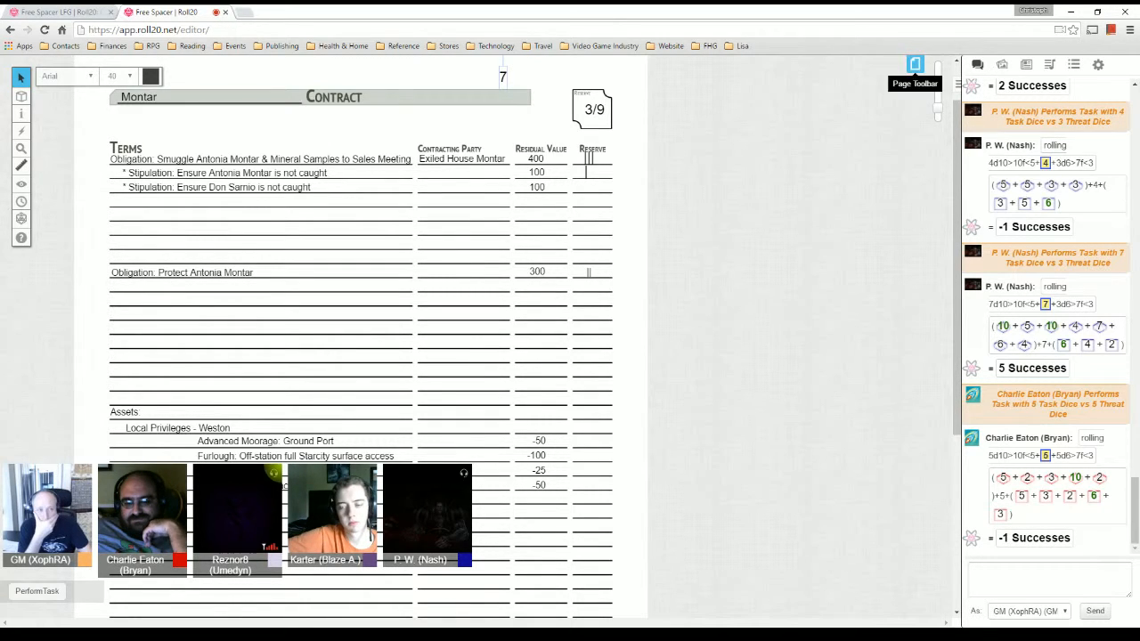
- Make the Starcity map of Verona the active page again
click(916, 68)
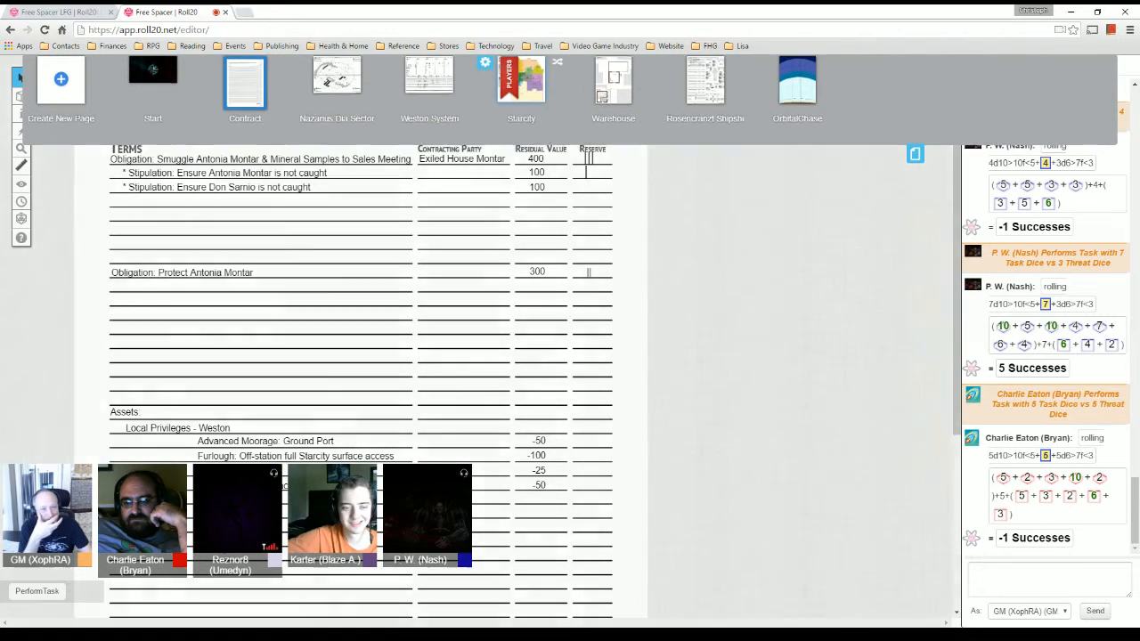
click(520, 80)
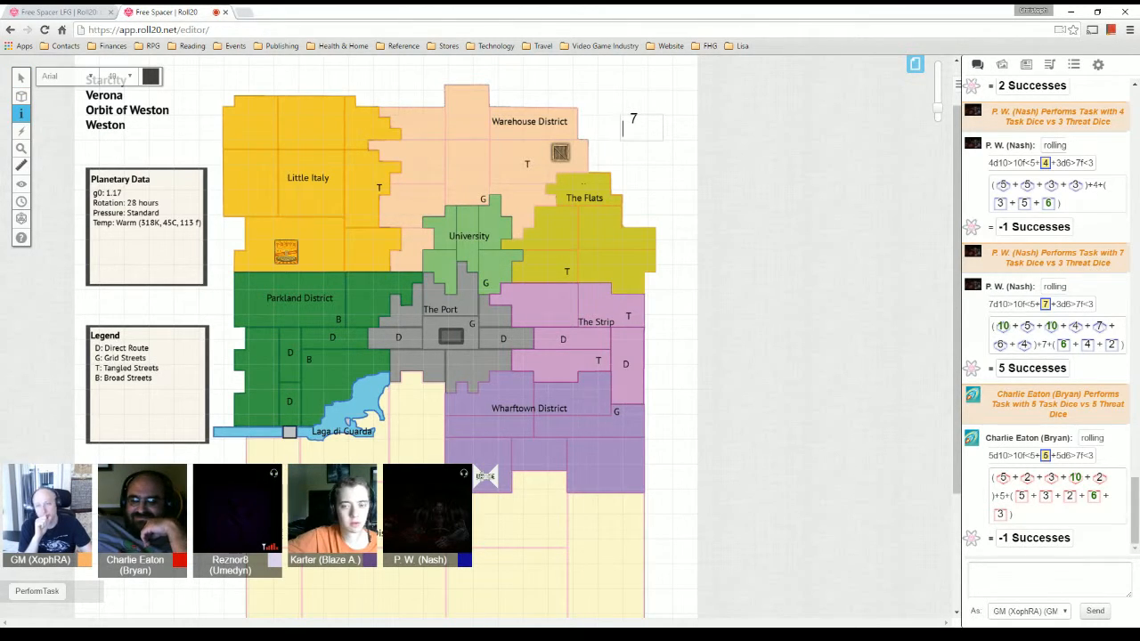
- Set the Warehouse District counter on the map to 5 instead of 7
click(22, 164)
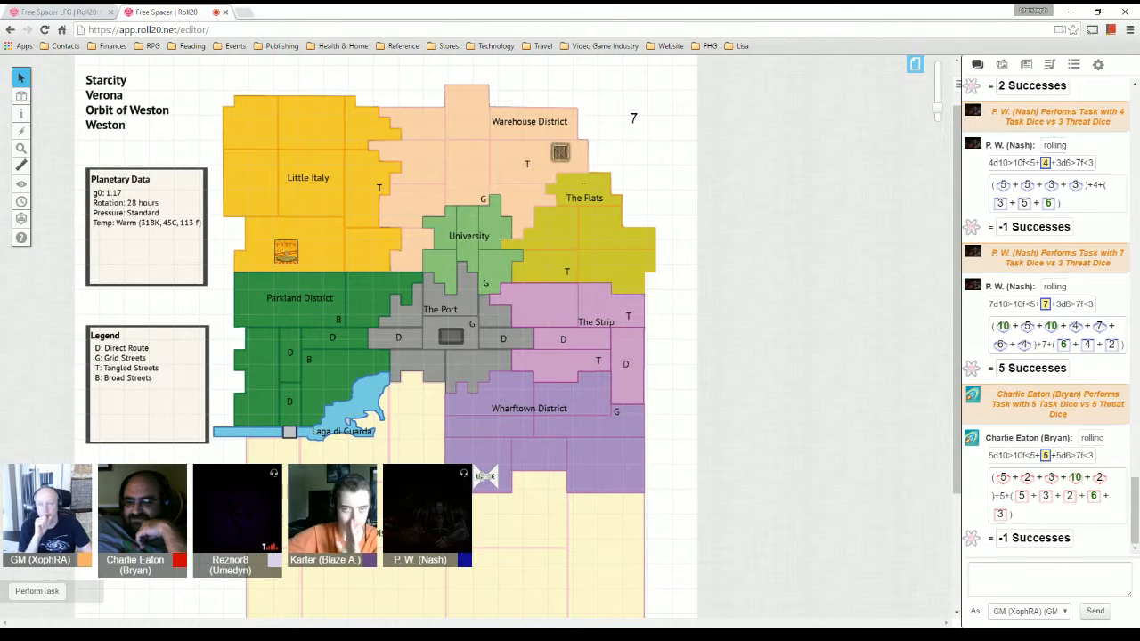
click(21, 78)
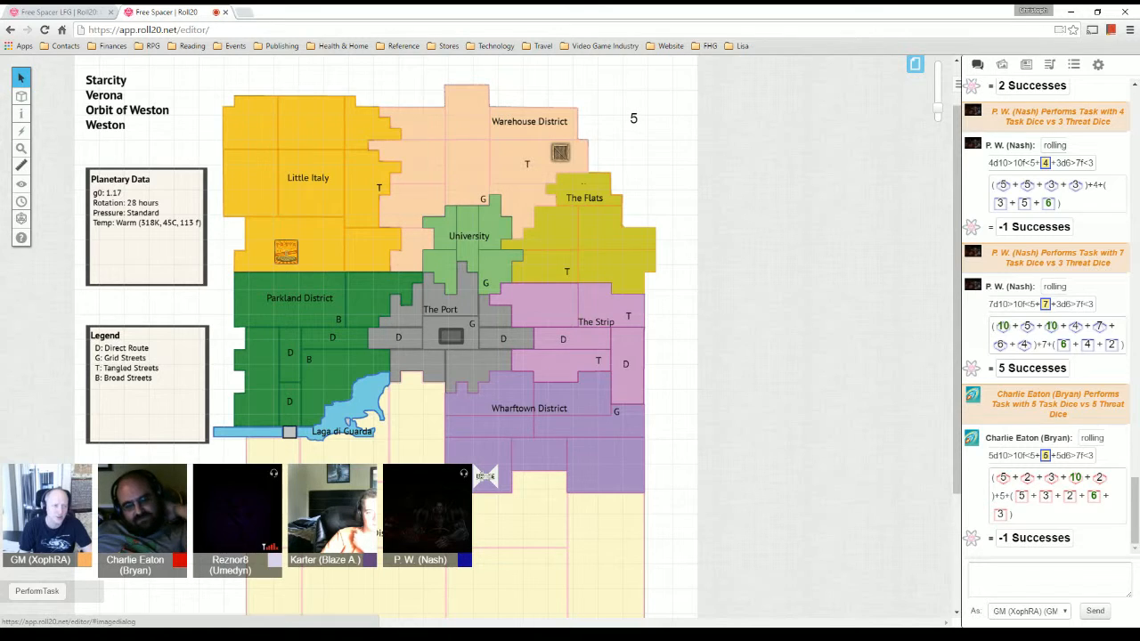
- Bring up Charlie Eaton's bio and skills from the Journal's character list
click(1027, 65)
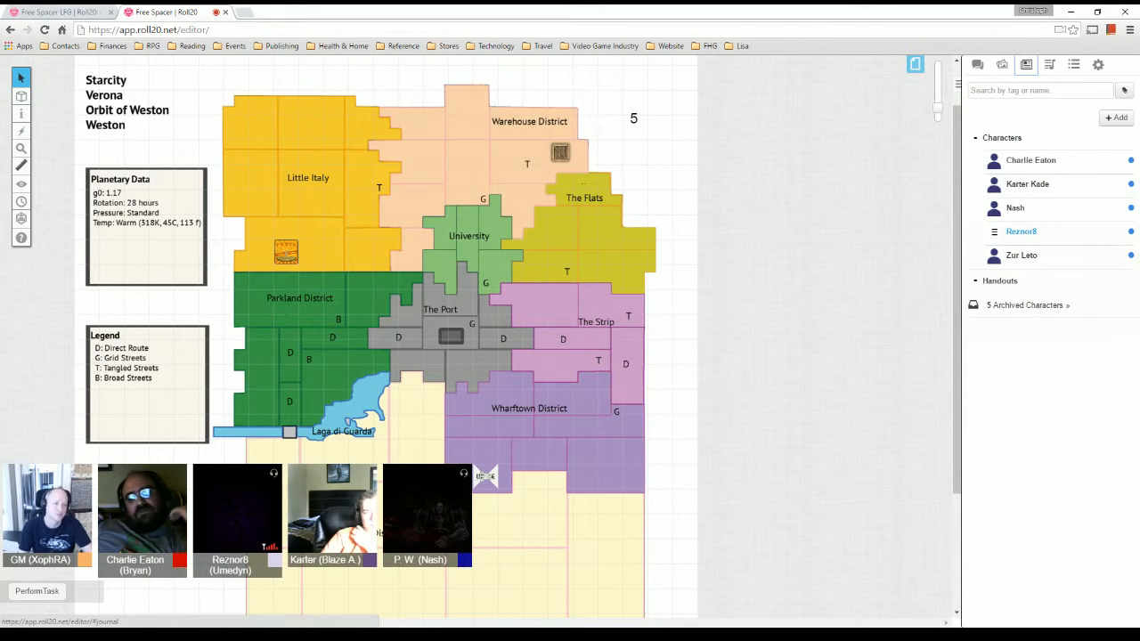
click(1030, 160)
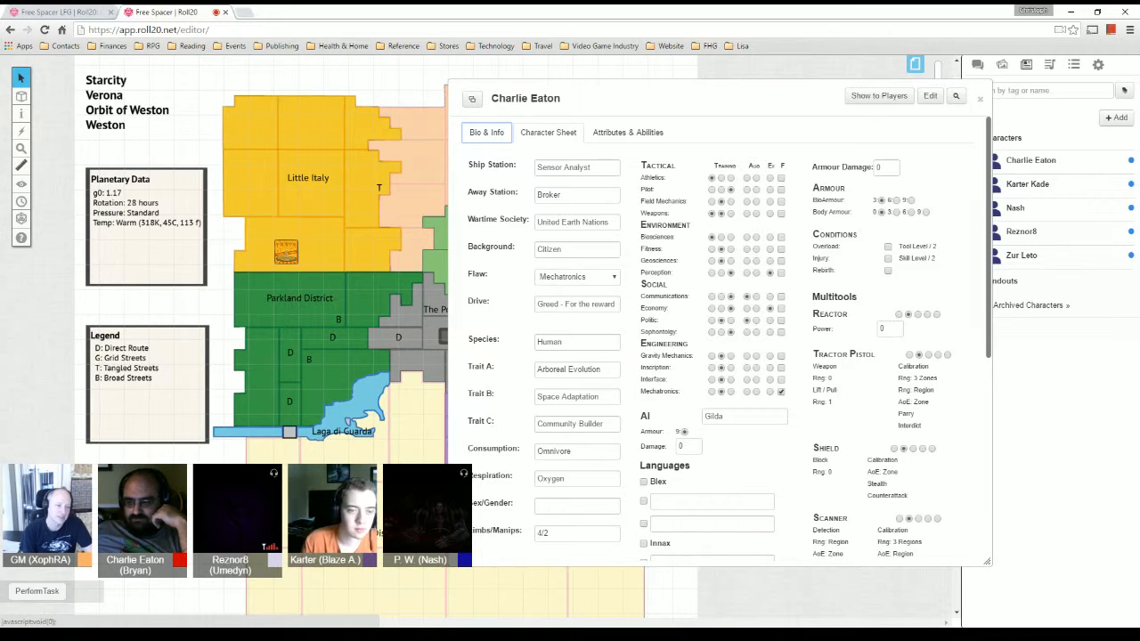
- Review Charlie Eaton's character sheet and close it to return to the character list
scroll(down, 3)
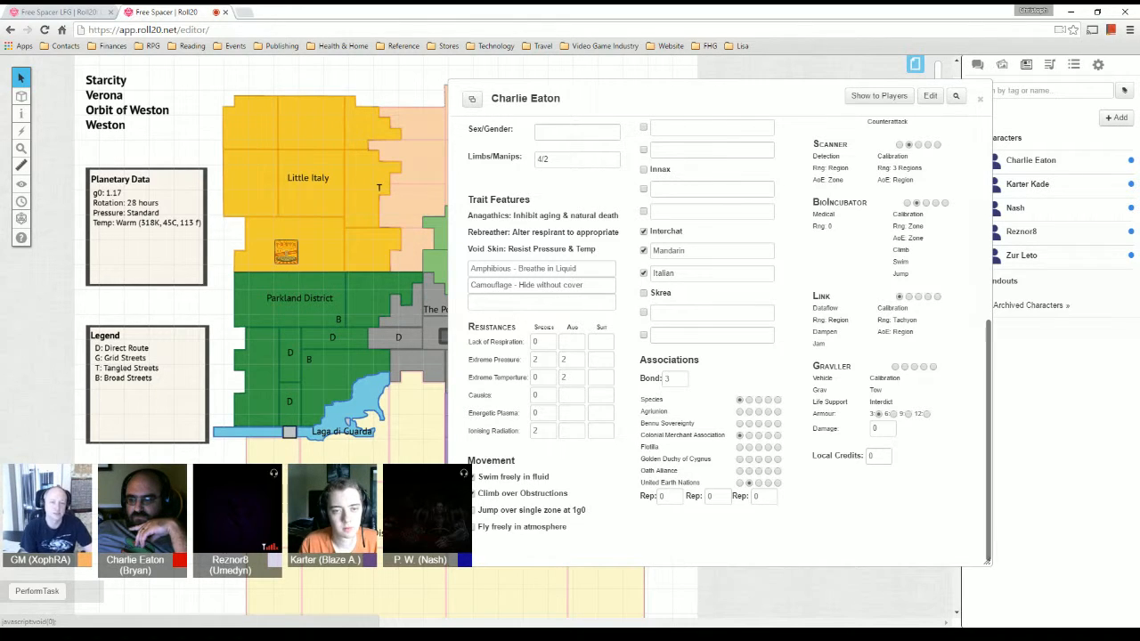
scroll(up, 3)
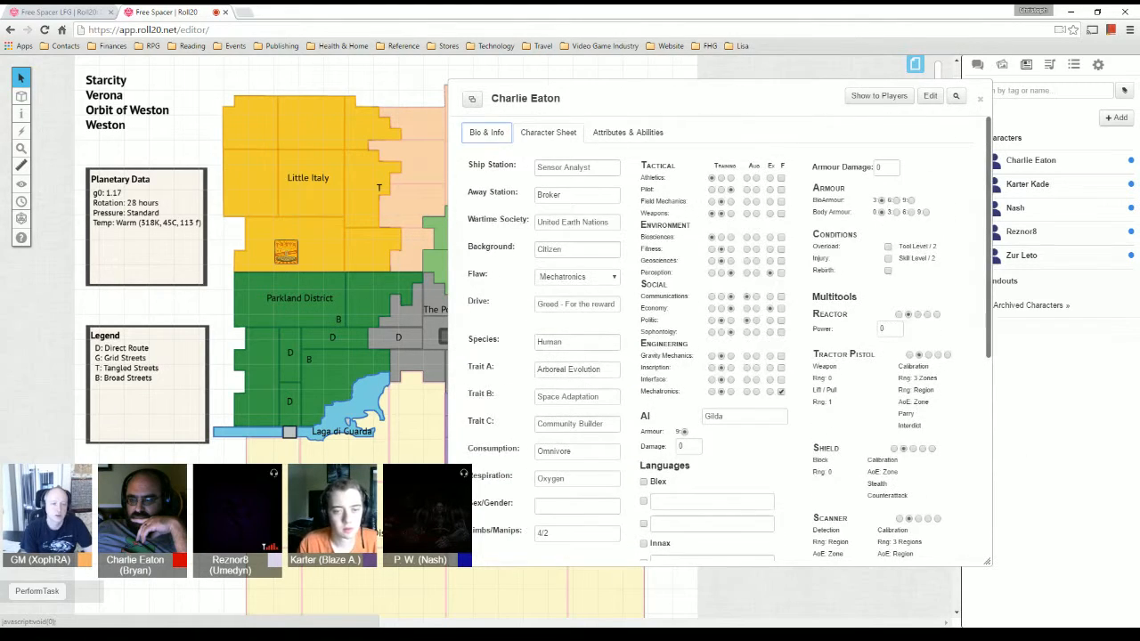
scroll(down, 3)
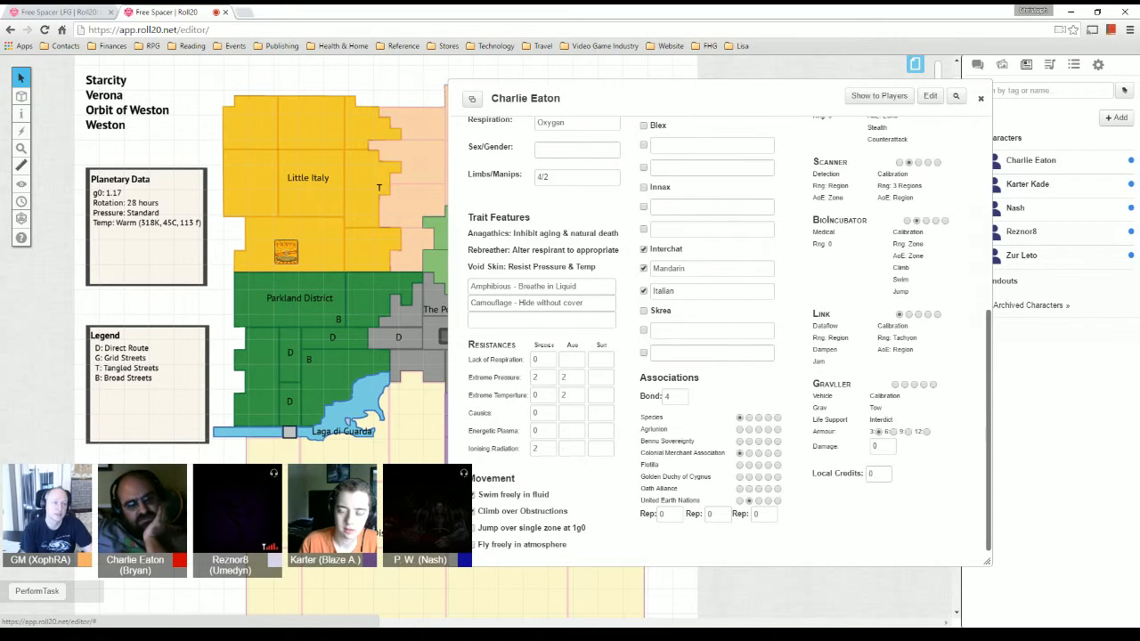
click(980, 98)
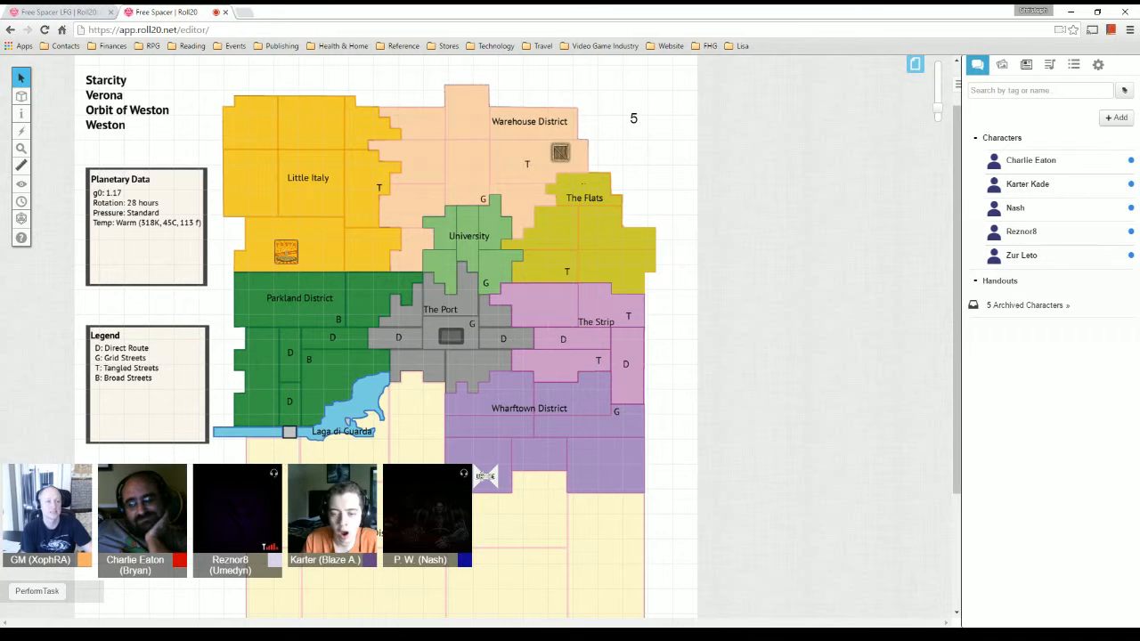
click(976, 64)
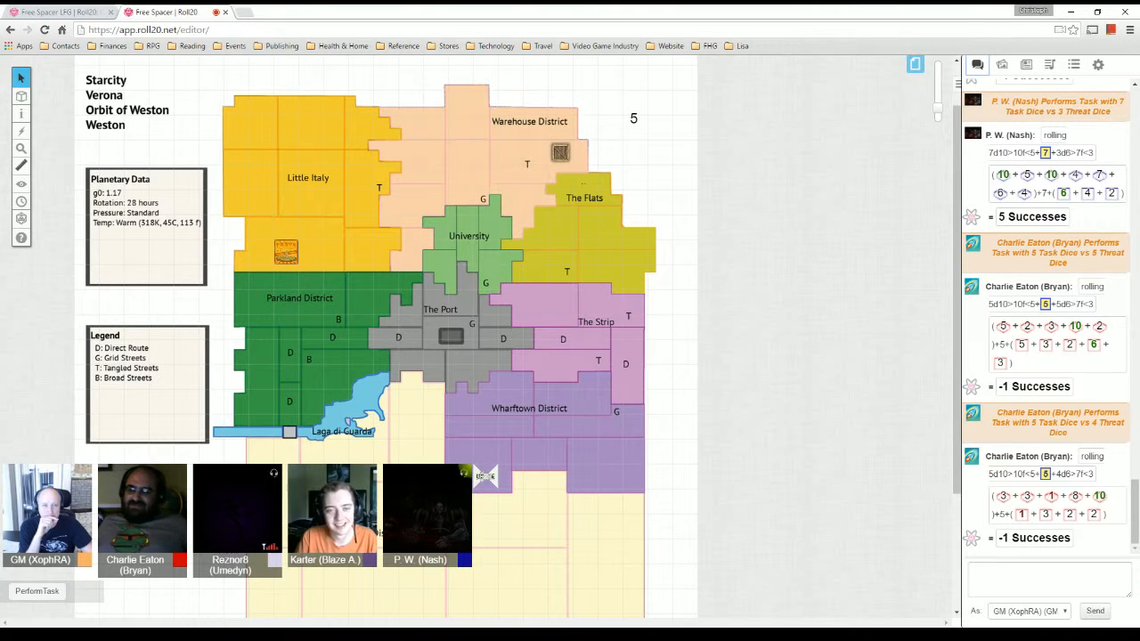
- Lower the Starcity map counter from 5 to 3 while the task rolls post to chat
double_click(634, 118)
text(3)
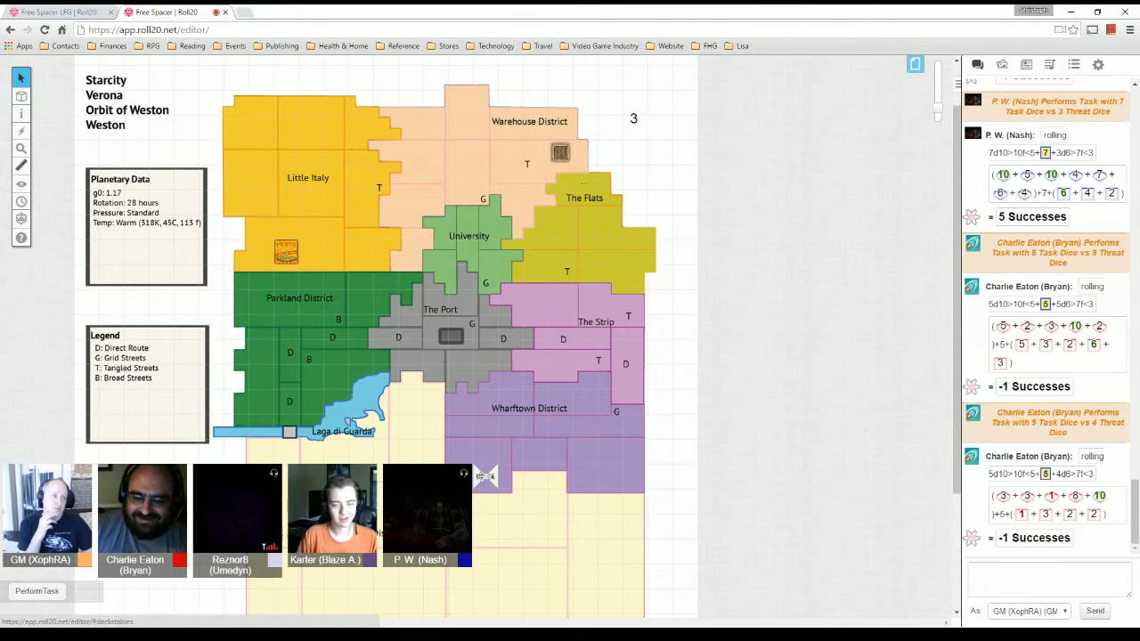
- Search the art library for 'shuttle' and browse the spaceship token results
click(1001, 64)
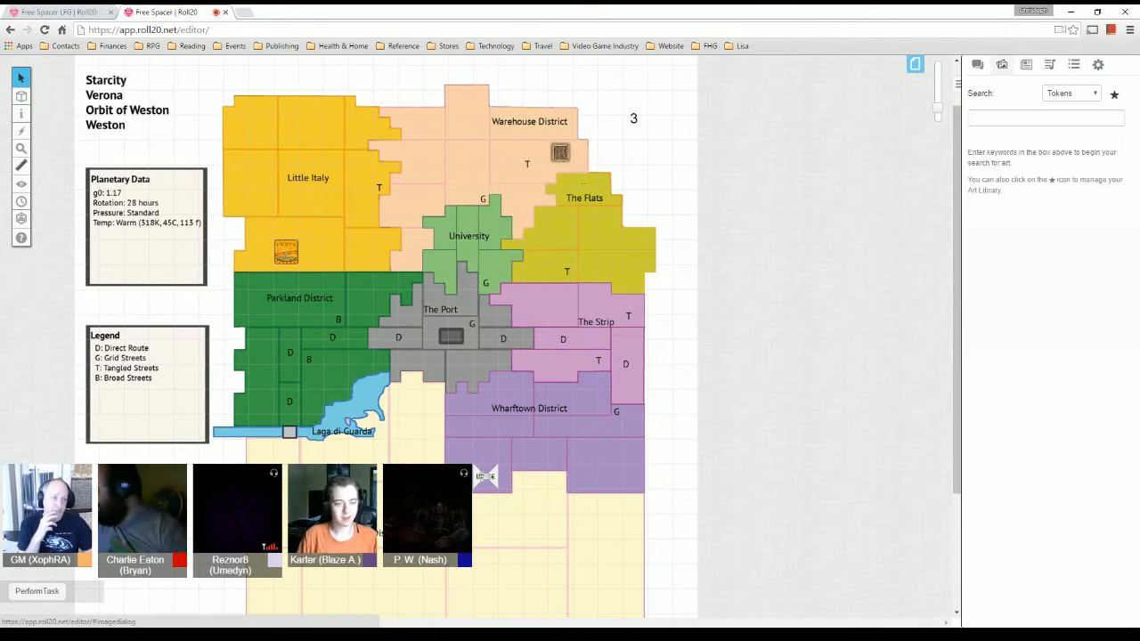
click(1046, 118)
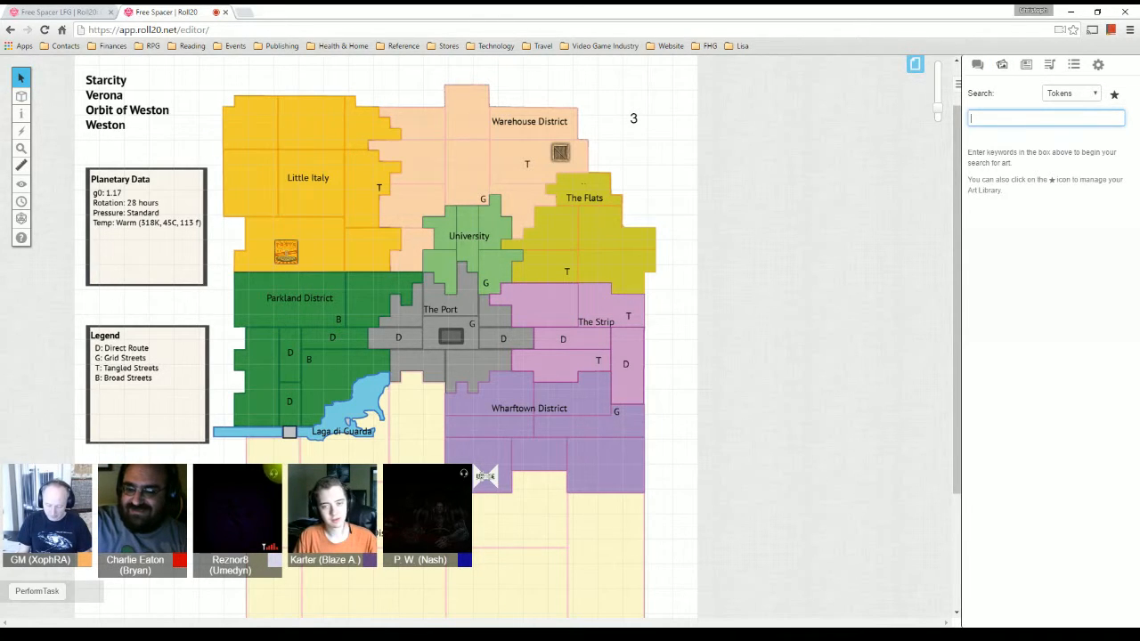
text(shu)
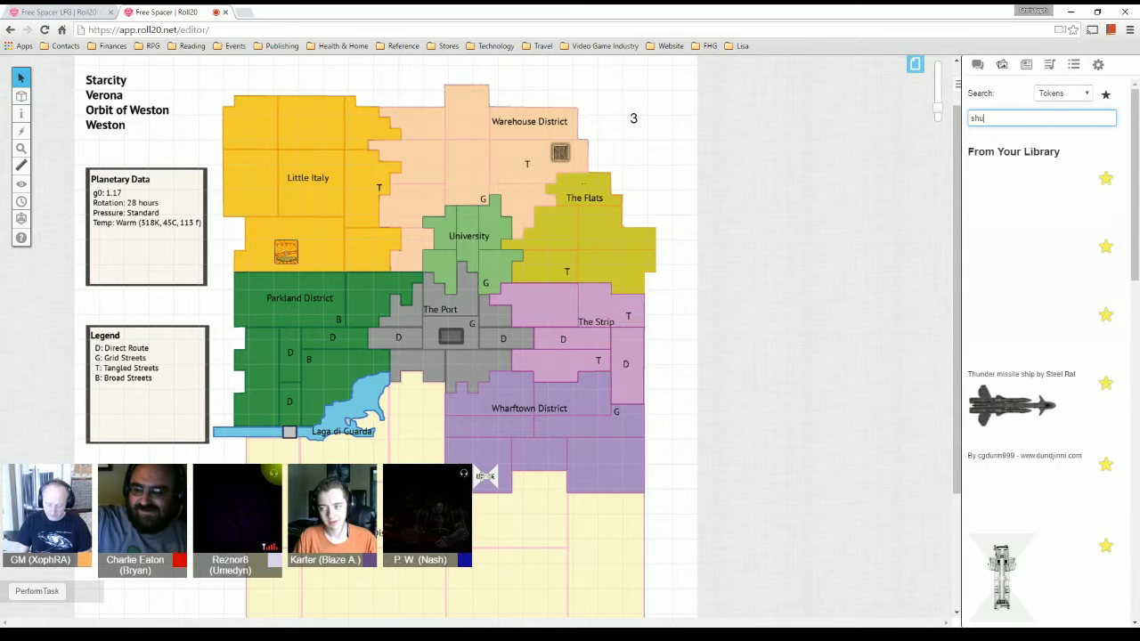
text(ttle)
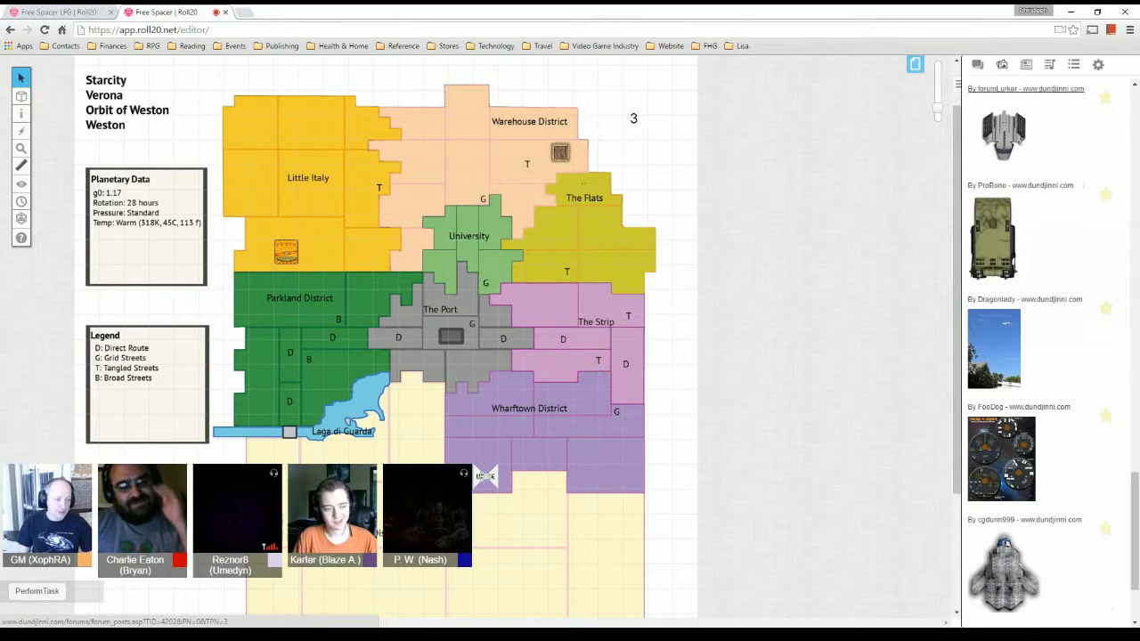
scroll(down, 3)
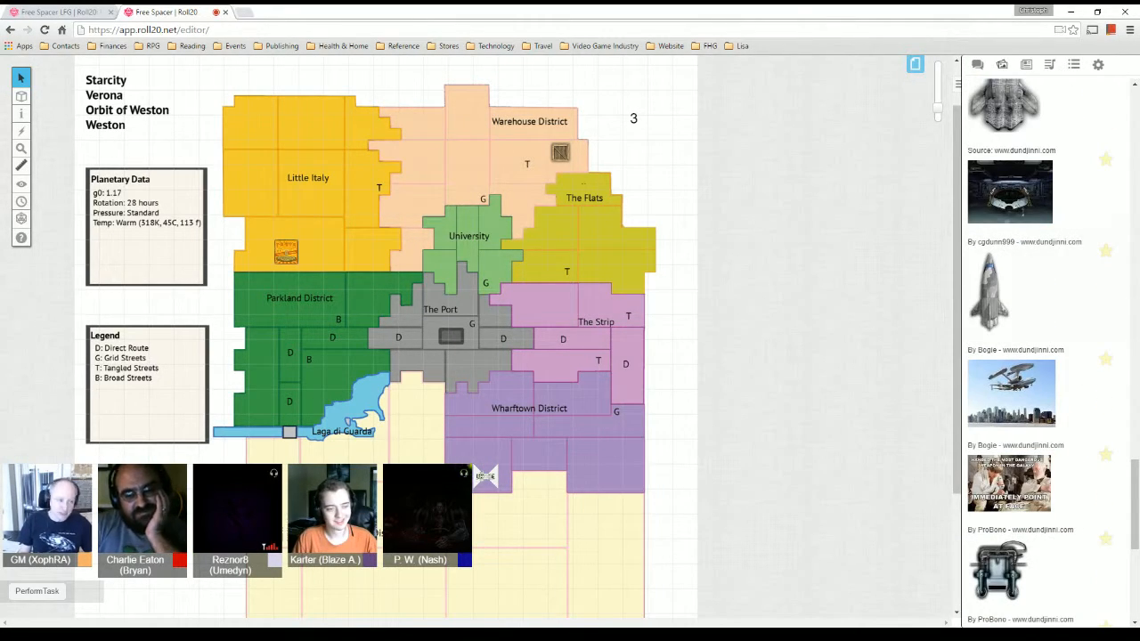
scroll(down, 3)
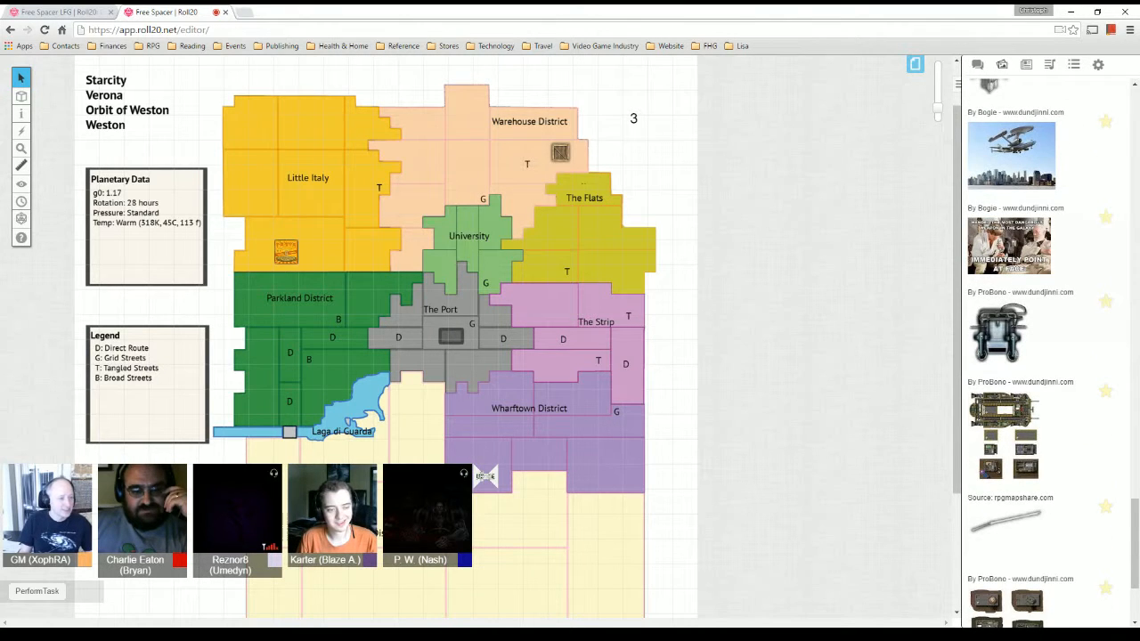
scroll(down, 3)
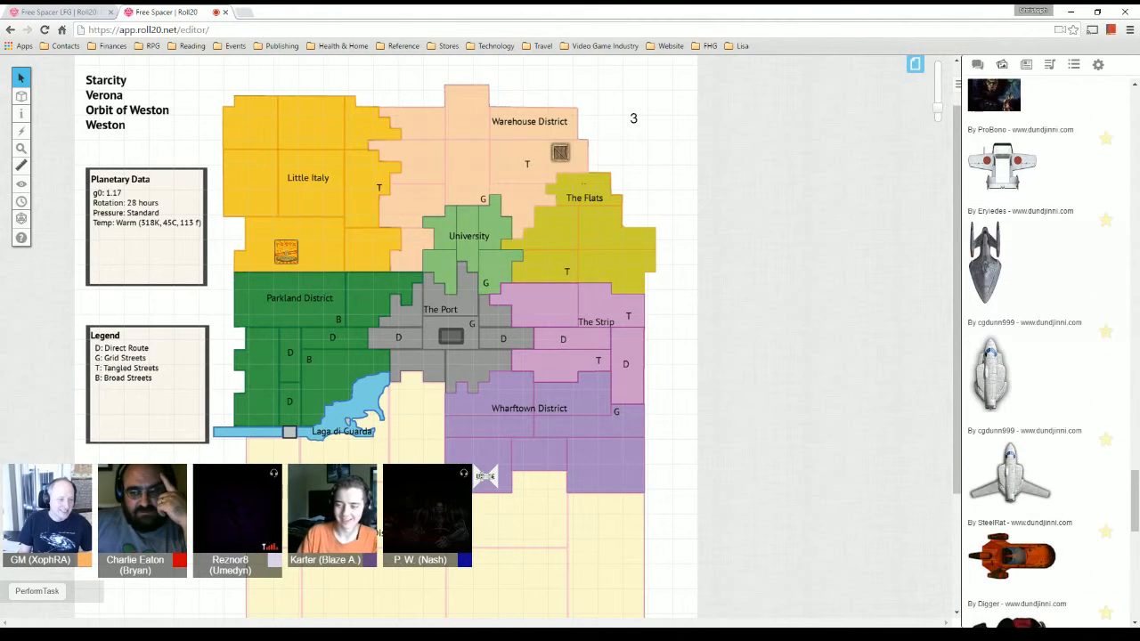
scroll(down, 3)
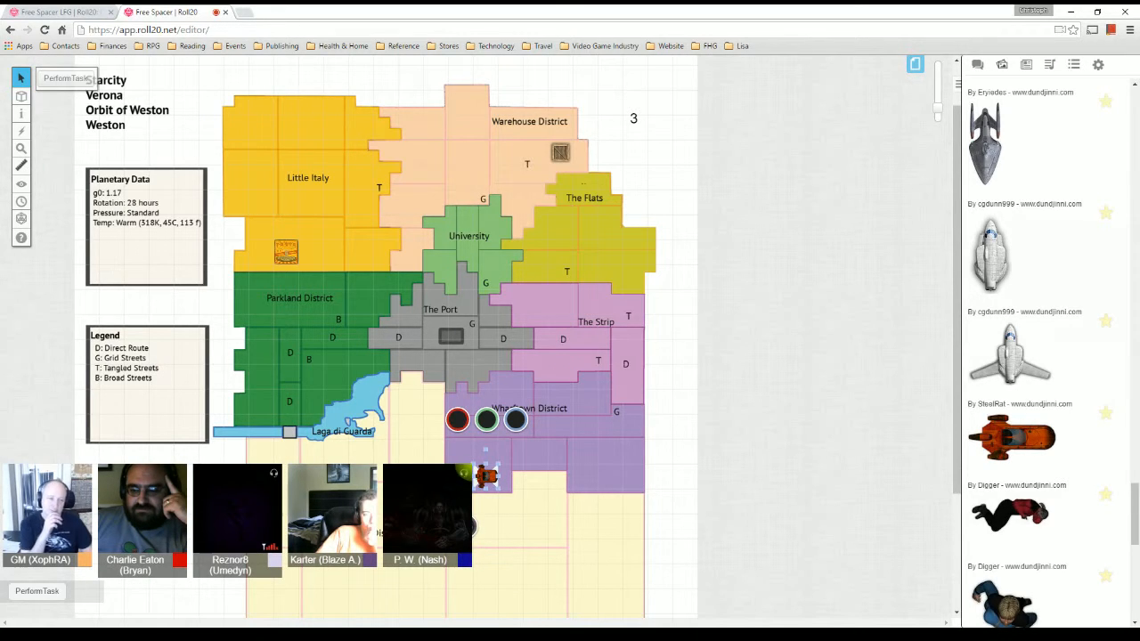
mouse_move(1097, 64)
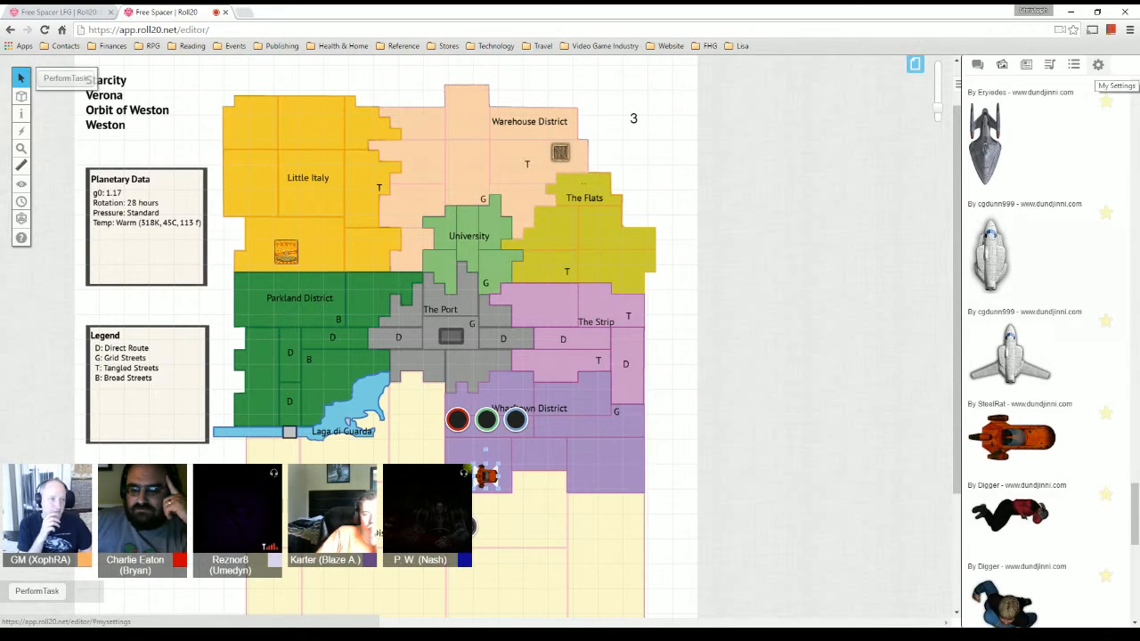
click(977, 64)
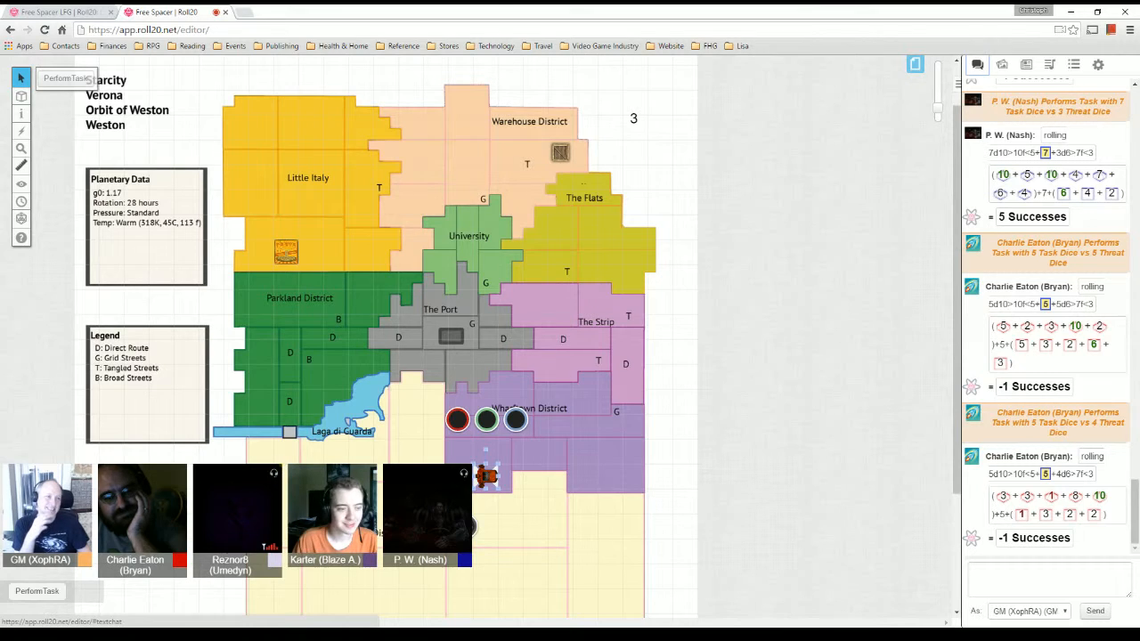
click(1026, 64)
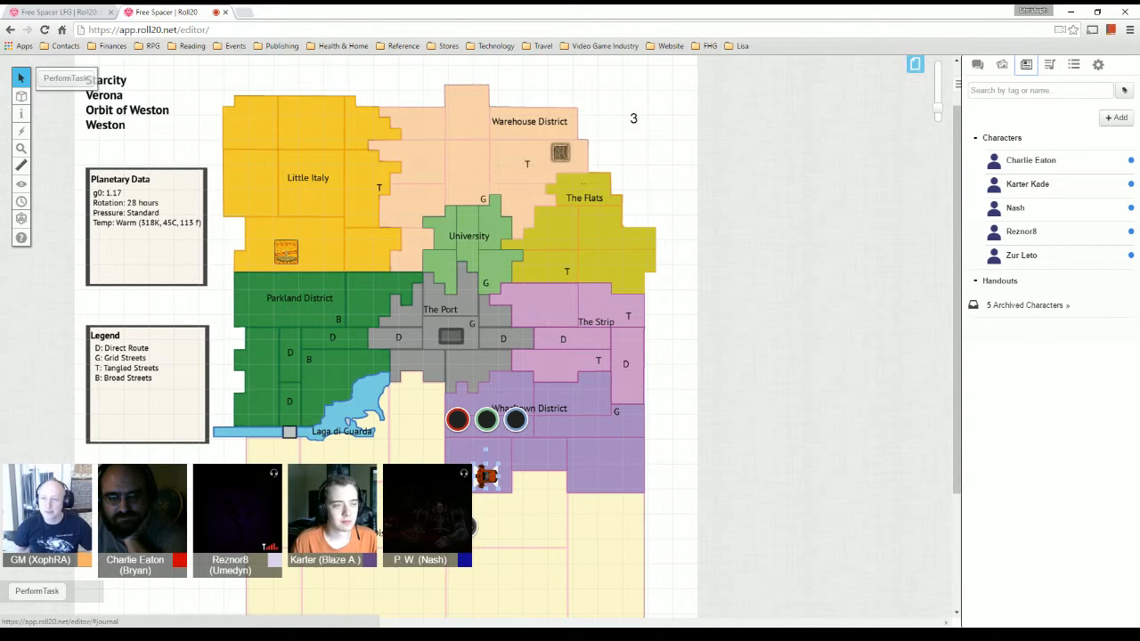
click(21, 115)
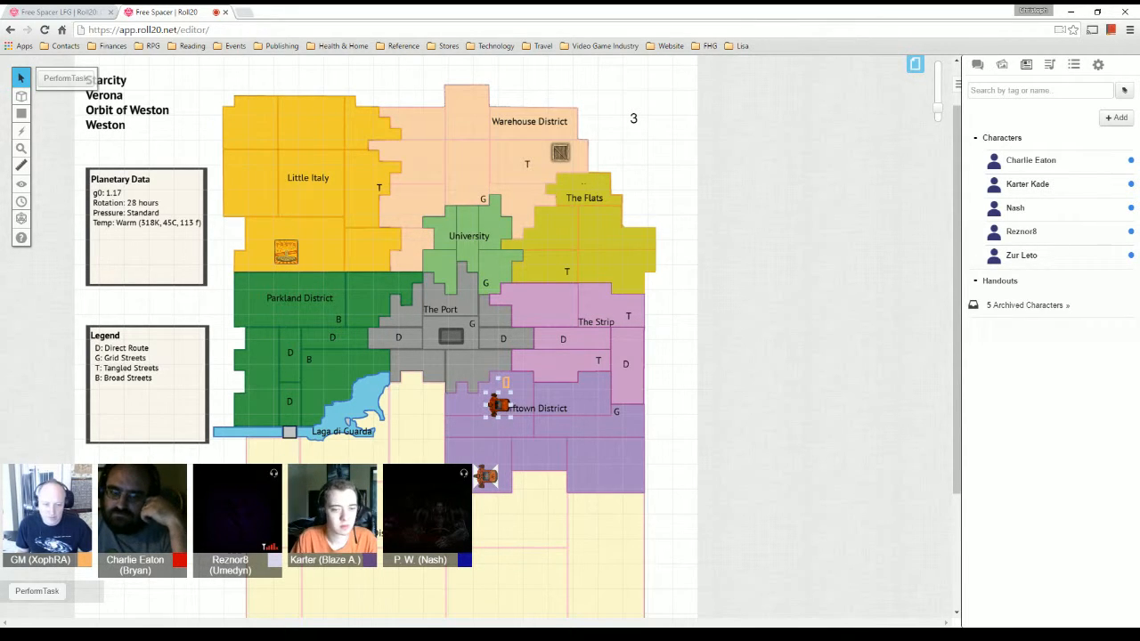
- Move the ship tokens into Wharftown District beside The Port
drag(497, 406, 481, 406)
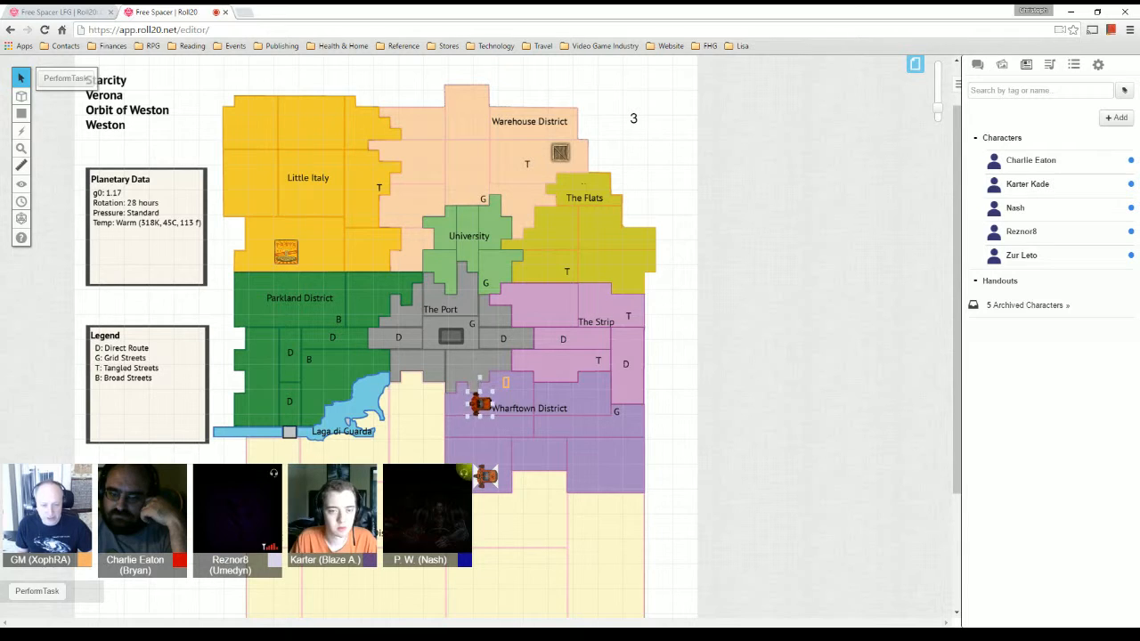
drag(481, 403, 520, 385)
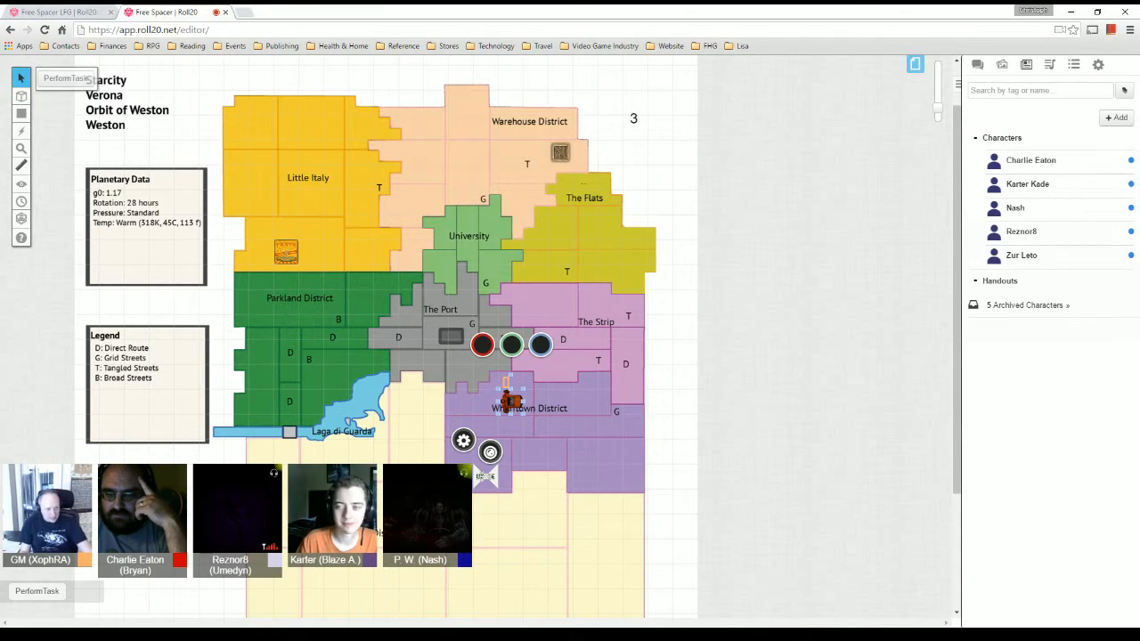
- Review Nash's character sheet from the journal and close it to return to the map
click(1026, 184)
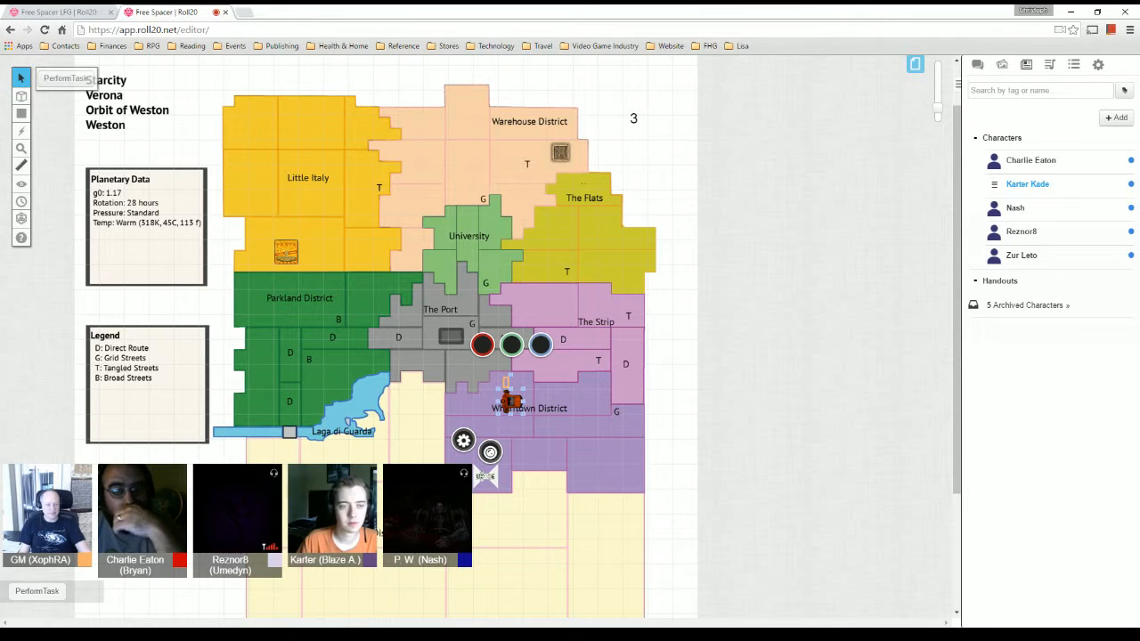
click(1015, 206)
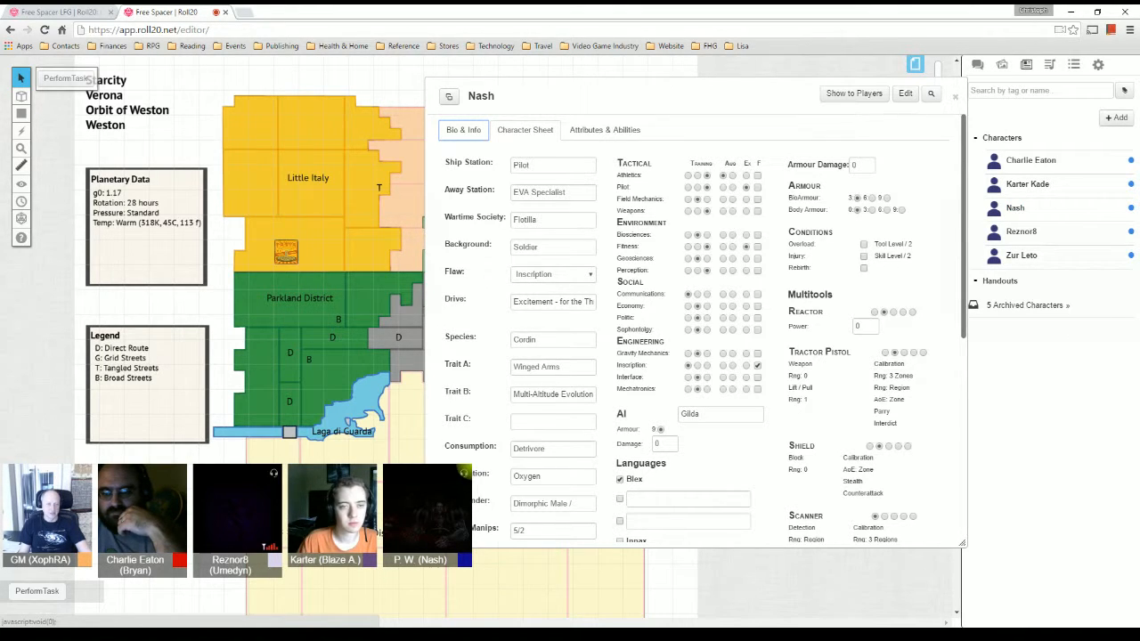
scroll(down, 3)
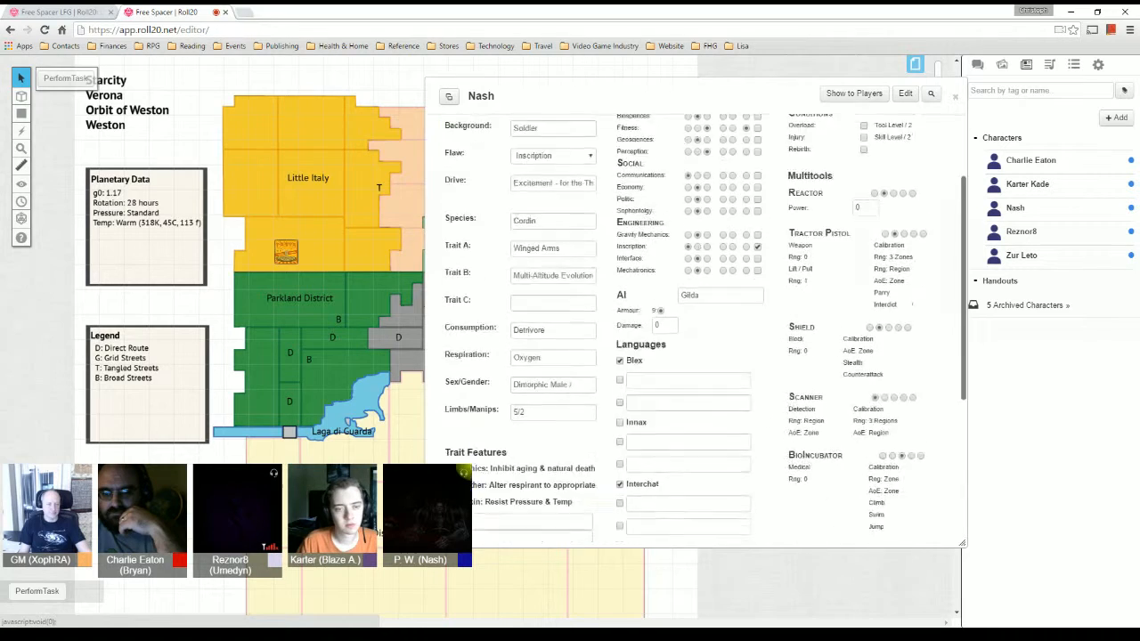
scroll(down, 3)
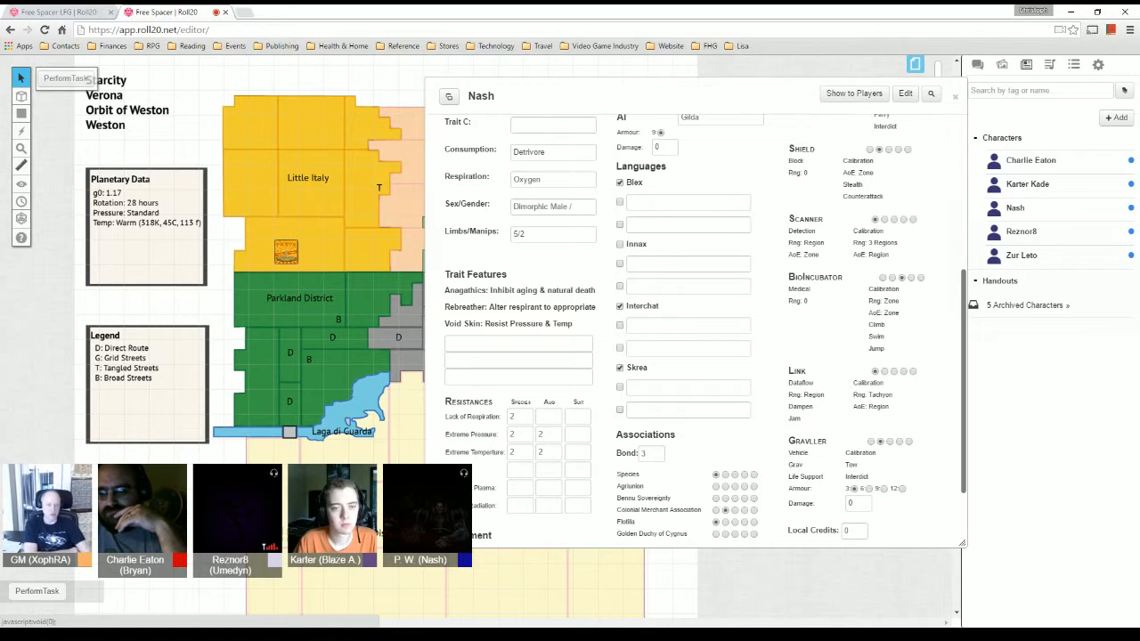
scroll(up, 3)
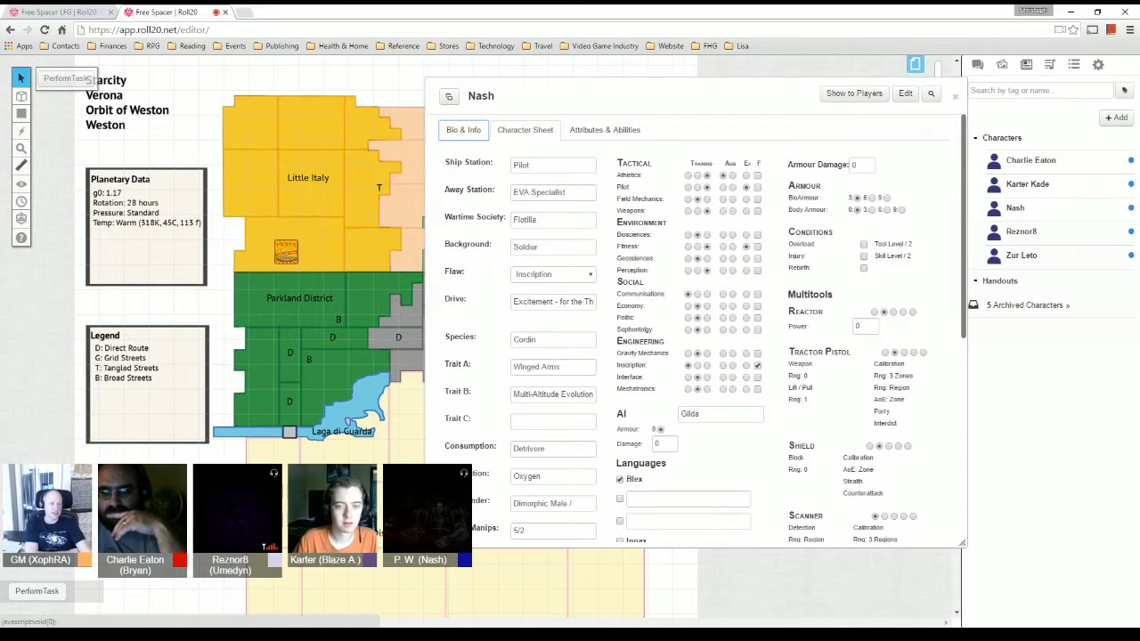
click(955, 96)
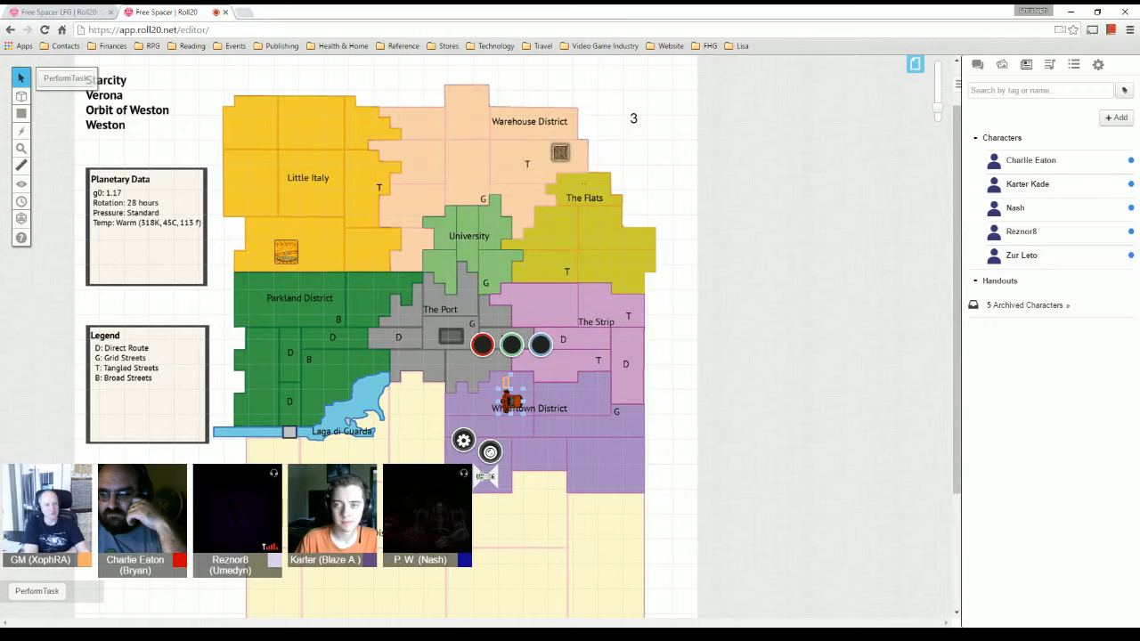
- Return to the chat log for Charlie Eaton's and Nash's -1 success task rolls
click(976, 64)
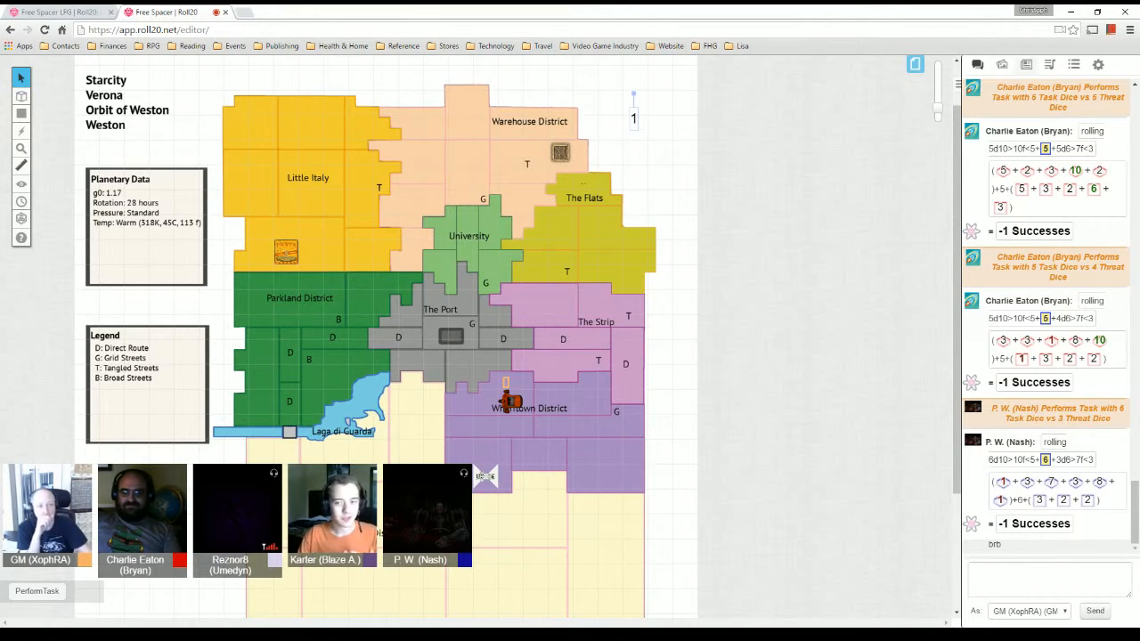
- Review Karter Kade's character sheet from the journal and close it to return to the roster
click(1026, 64)
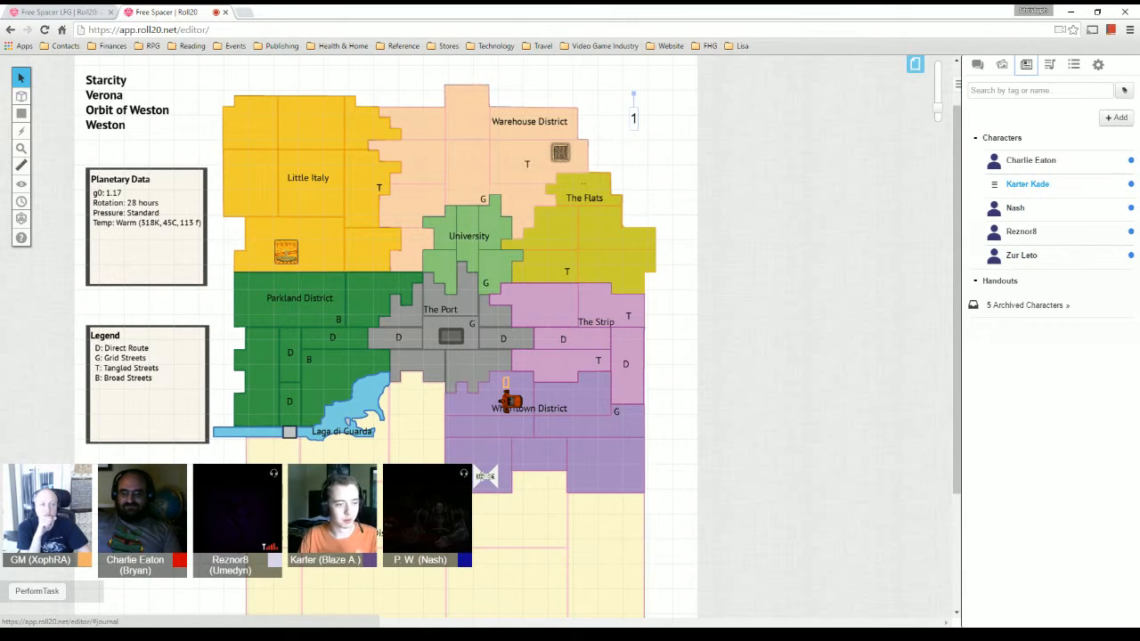
click(1026, 184)
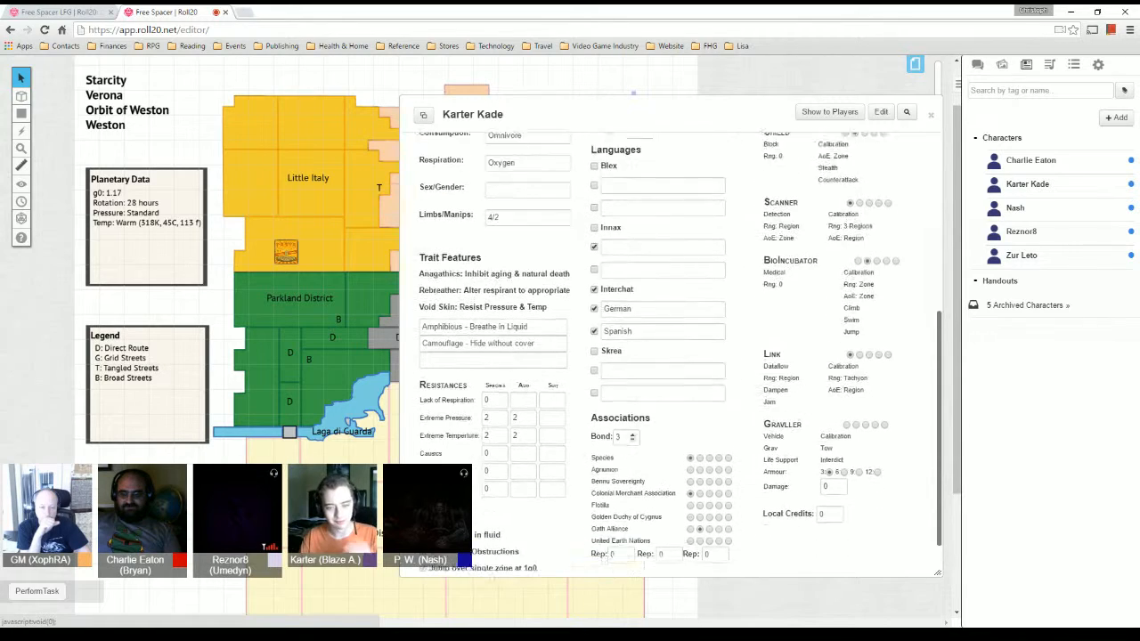
scroll(down, 3)
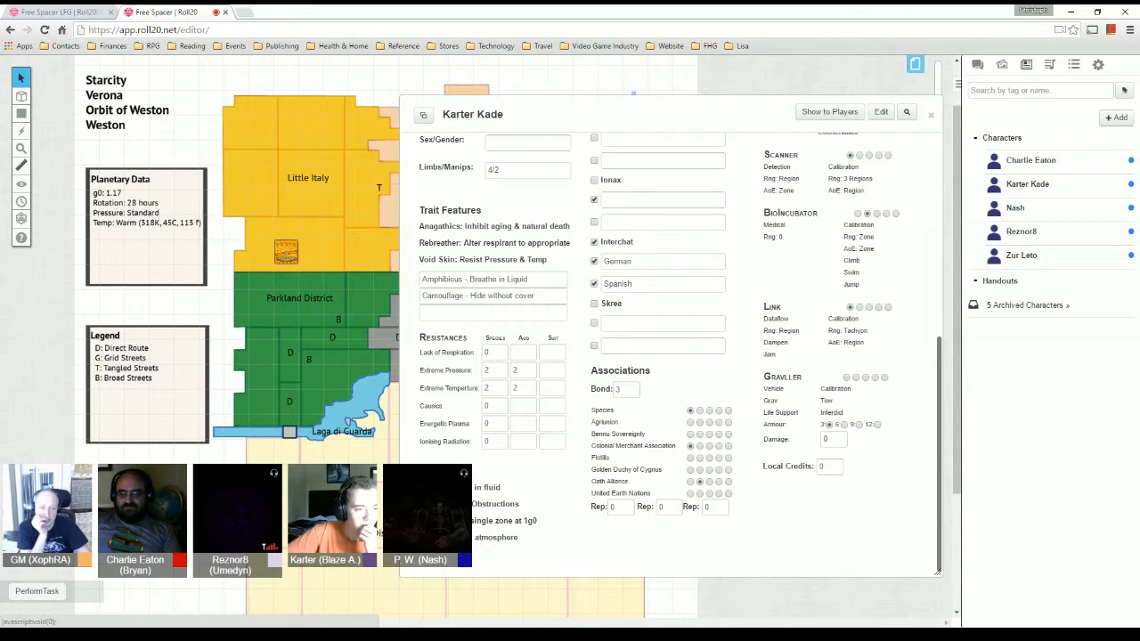
scroll(up, 3)
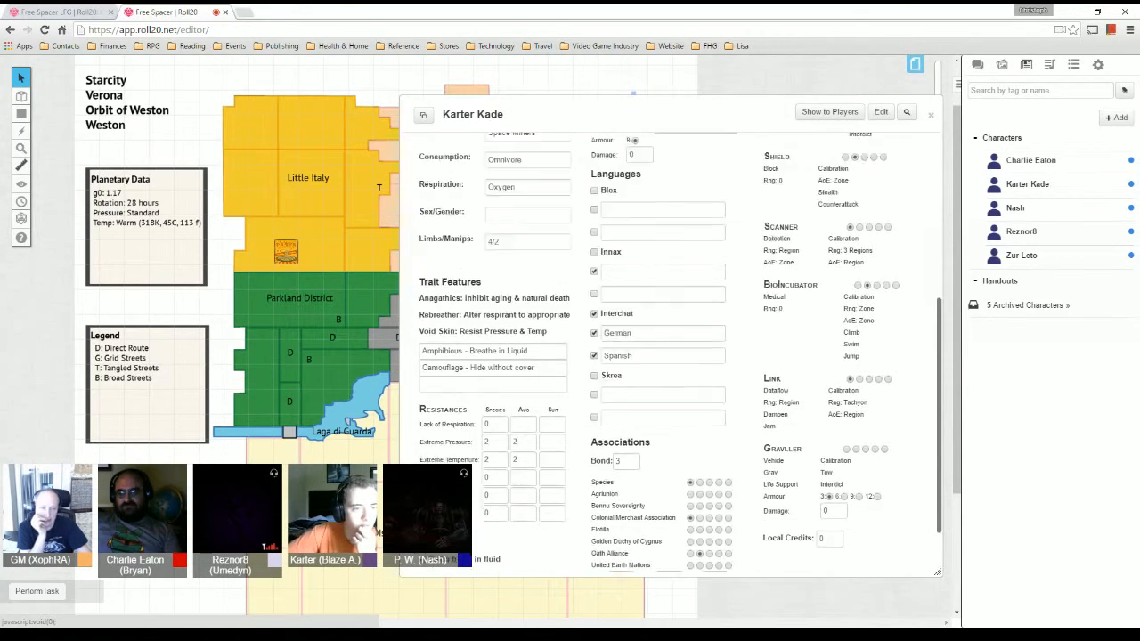
scroll(up, 3)
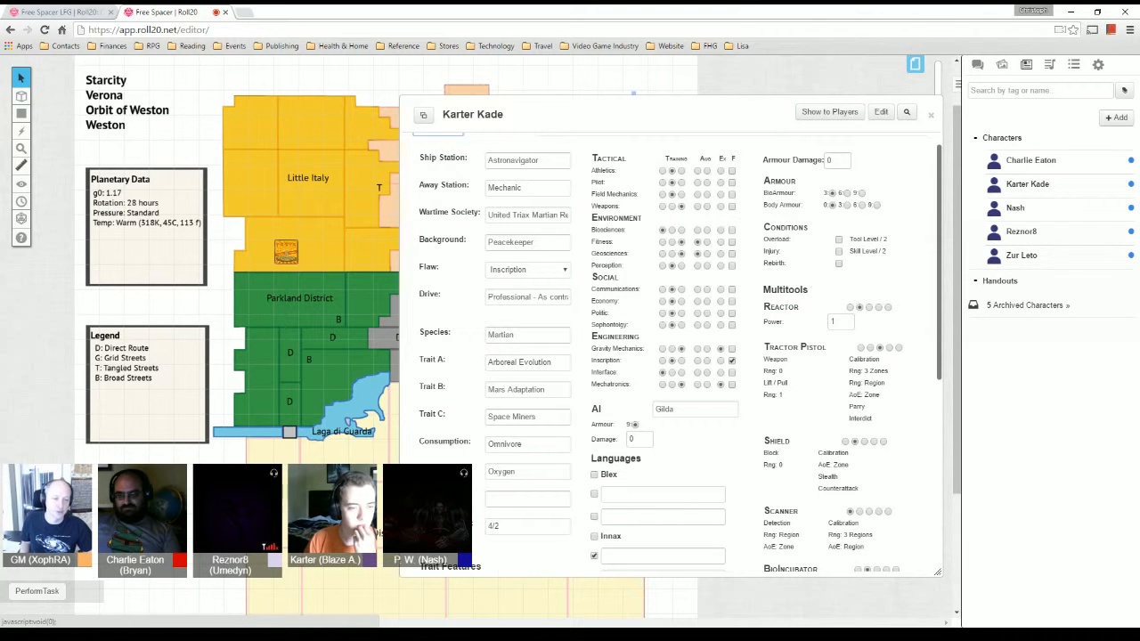
scroll(down, 3)
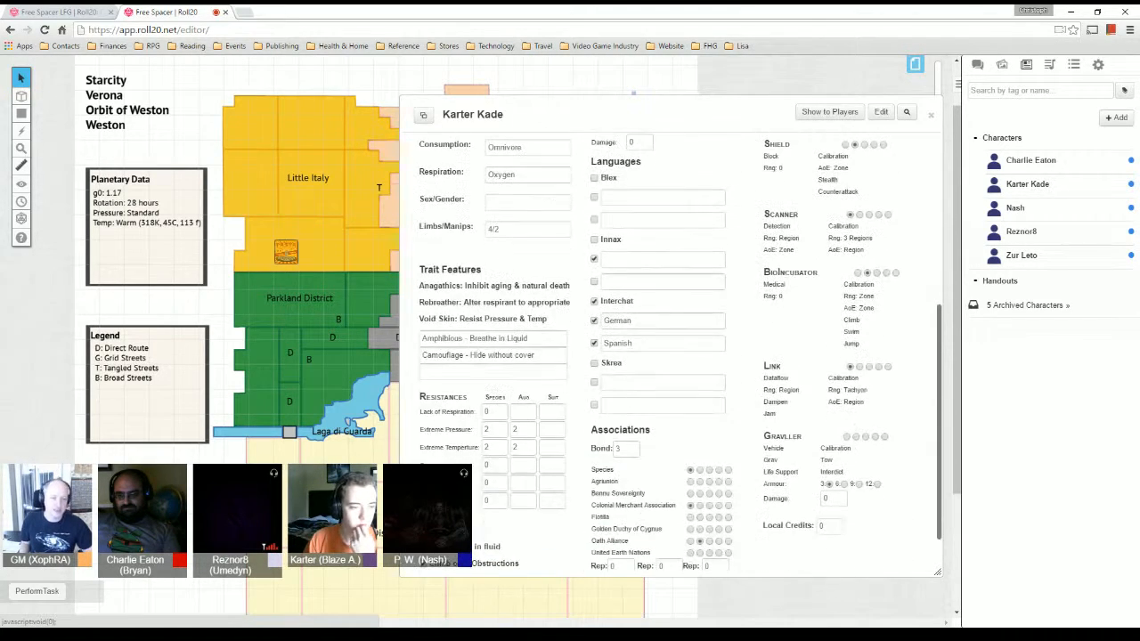
scroll(down, 3)
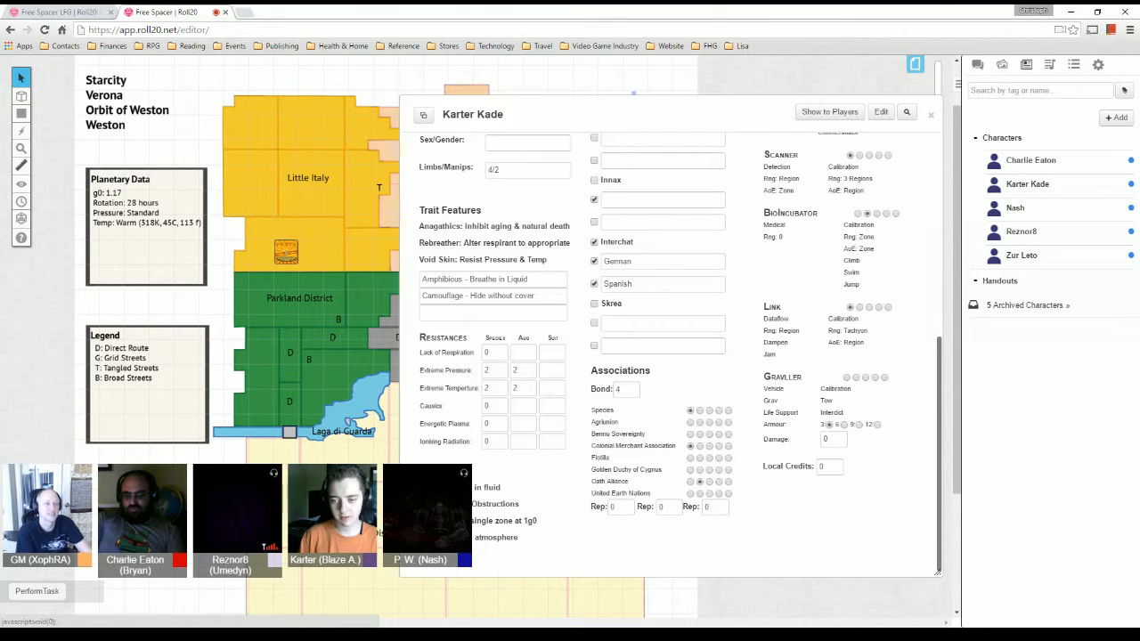
click(930, 114)
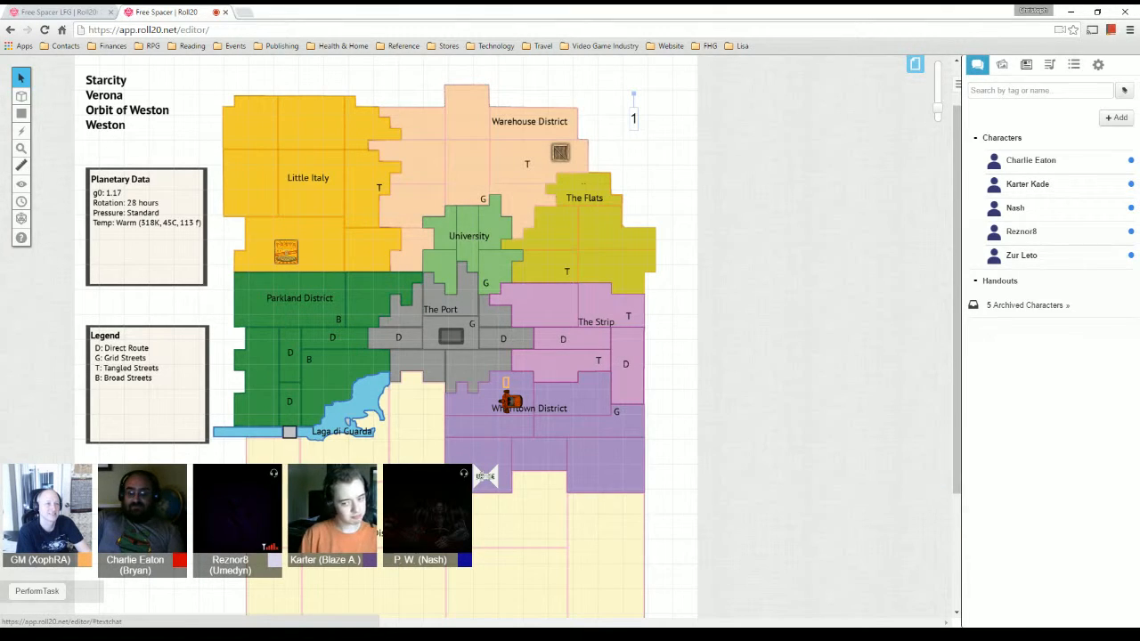
- Return to the chat log showing Karter's 6 task dice vs 4 threat dice roll with 2 Successes
click(977, 64)
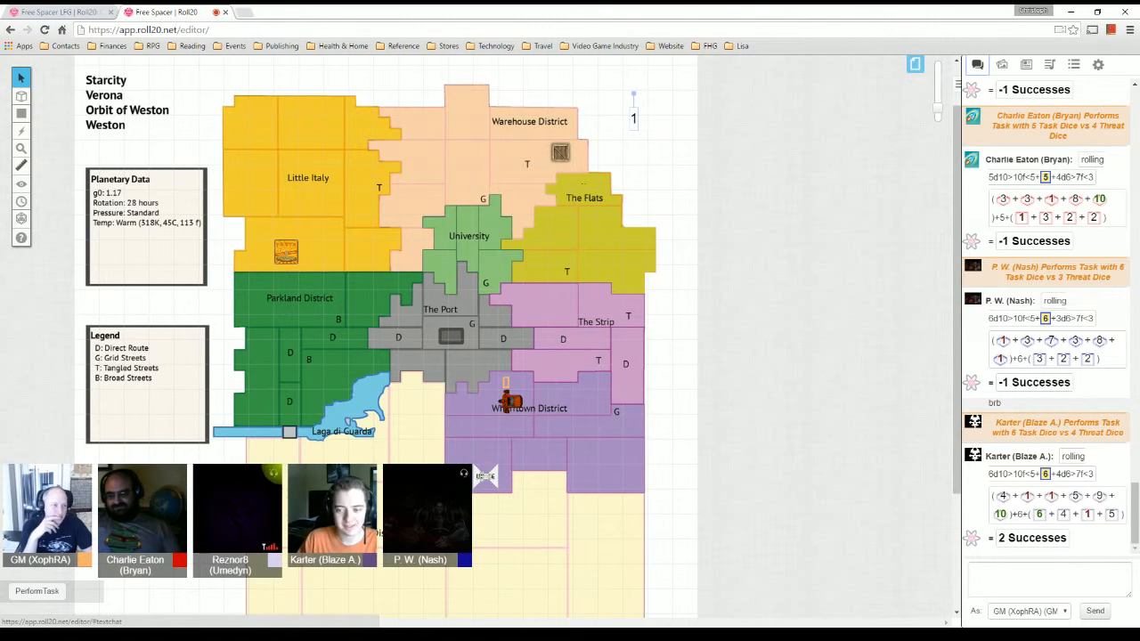
- Glance at the settings panel, return to chat, and nudge the vehicle token from The Strip toward the Warehouse District
click(1097, 64)
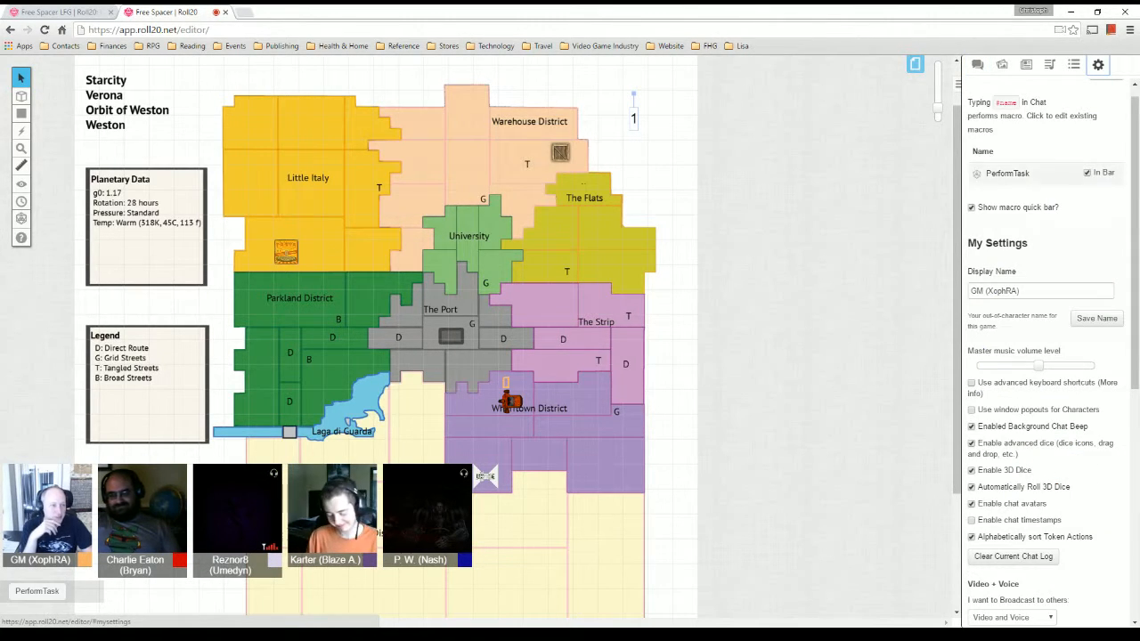
click(976, 64)
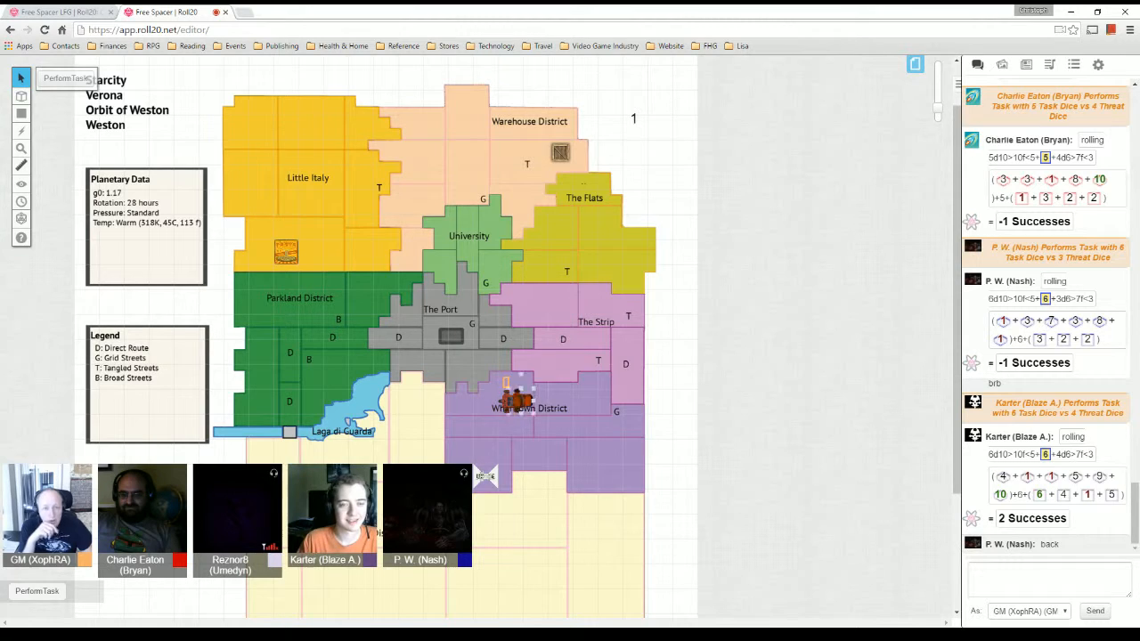
drag(517, 395, 555, 311)
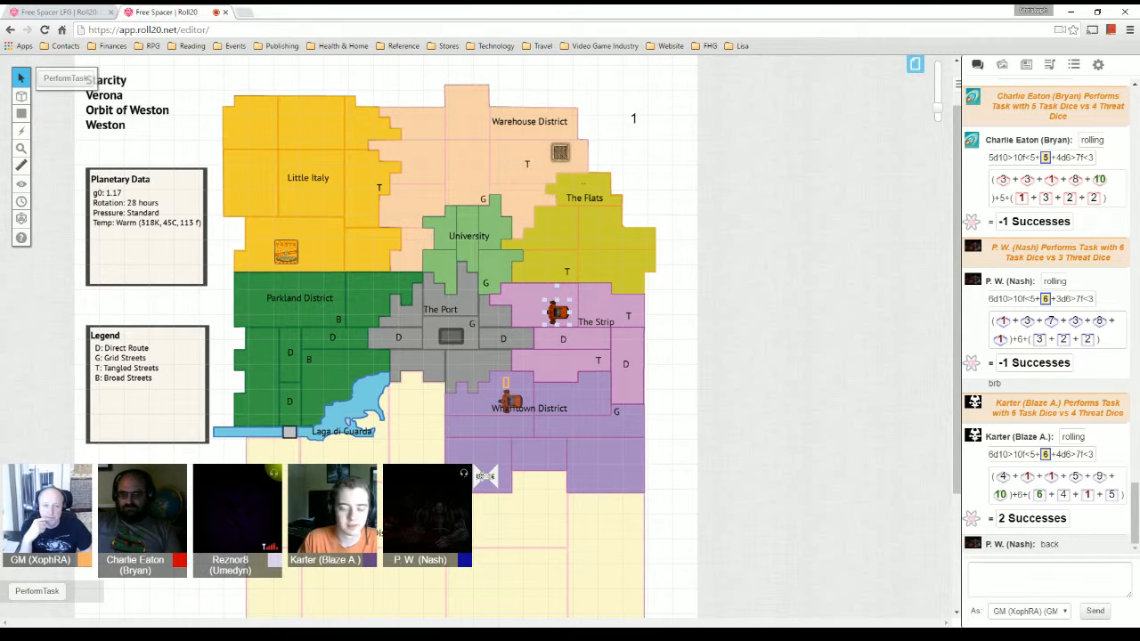
drag(556, 311, 509, 396)
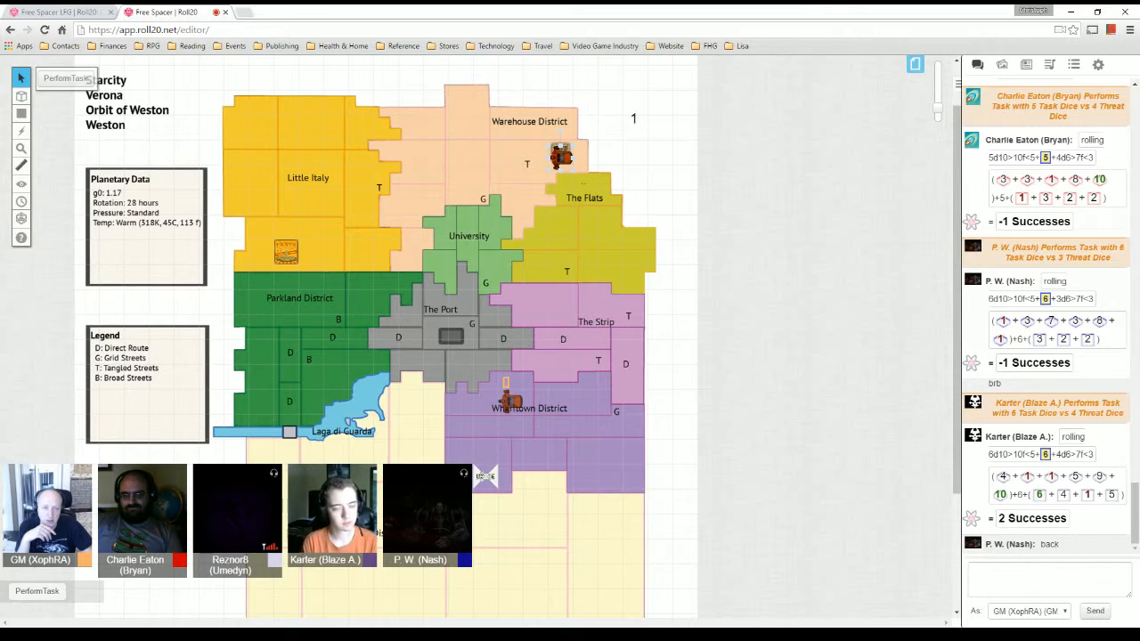
- Drive the vehicle token through The Strip, Wharftown and The Flats, parking it in the Warehouse District
drag(561, 157, 538, 323)
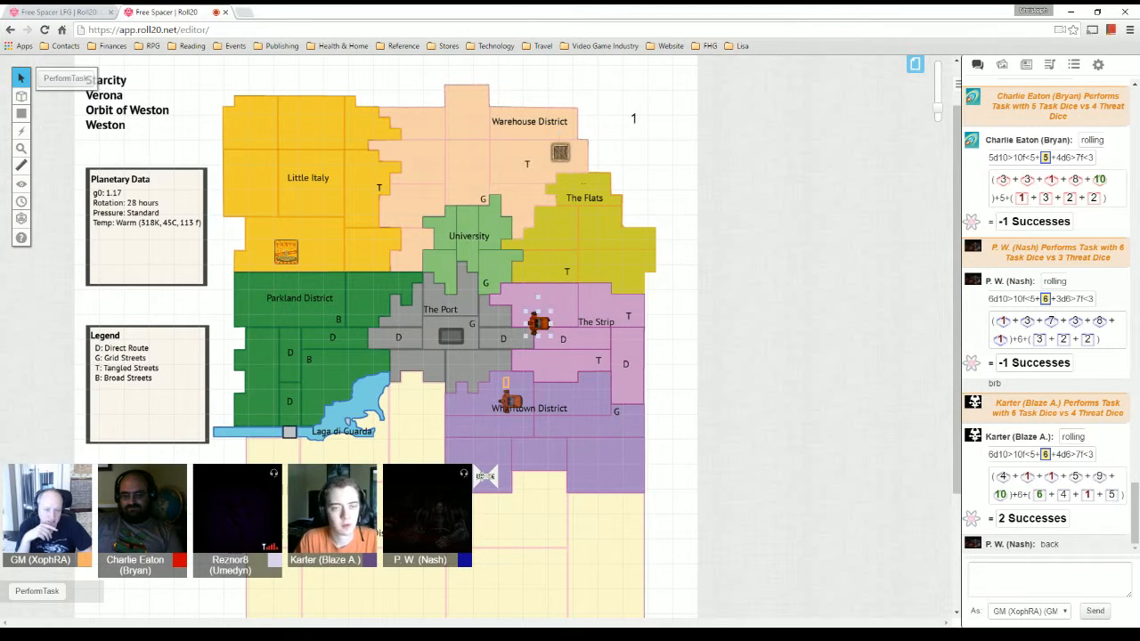
drag(538, 321, 556, 406)
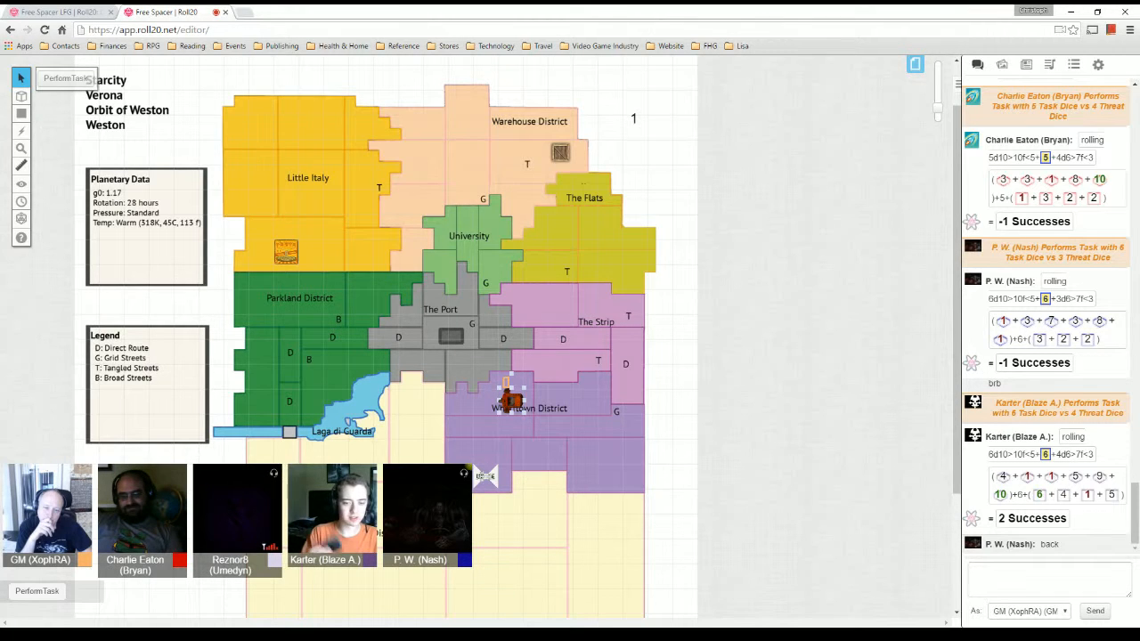
drag(514, 395, 624, 392)
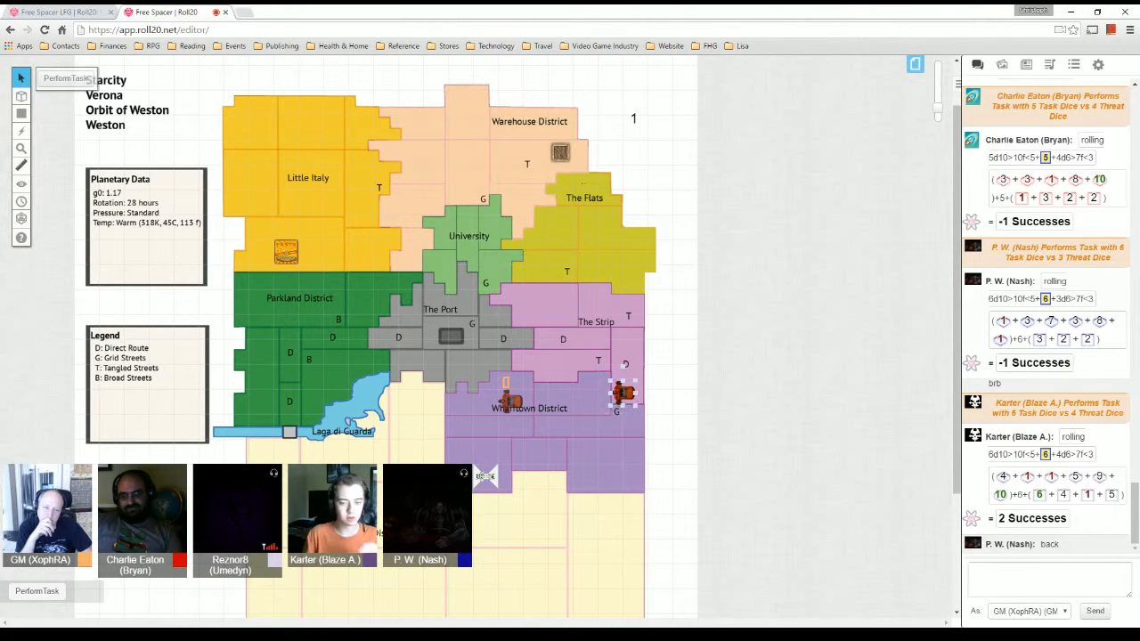
drag(624, 394, 592, 356)
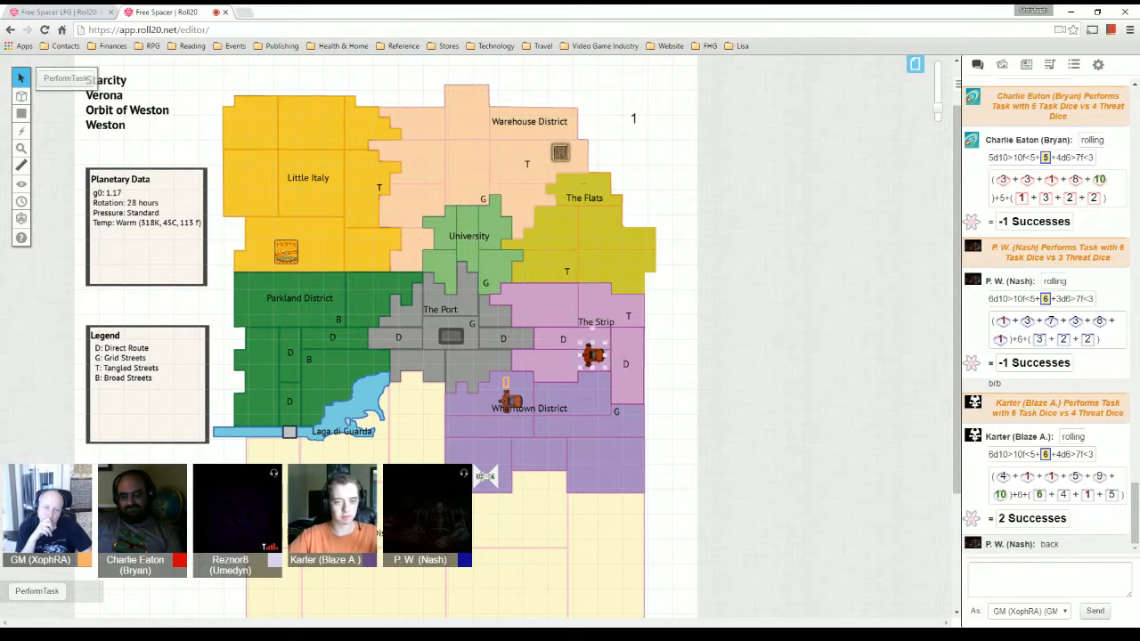
drag(592, 356, 538, 414)
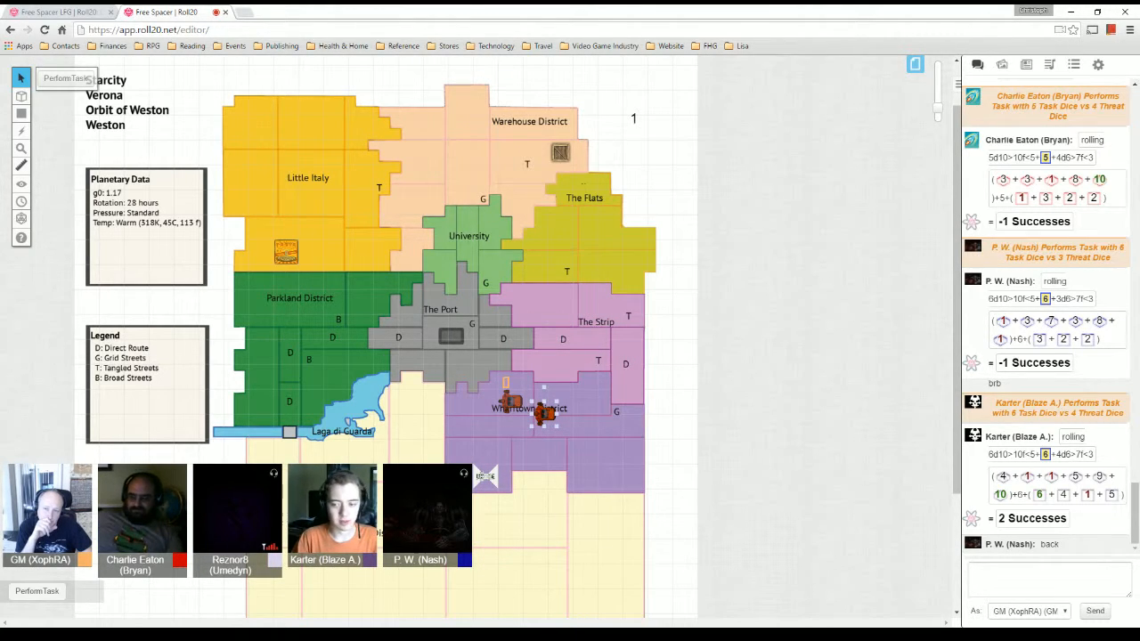
drag(538, 410, 548, 200)
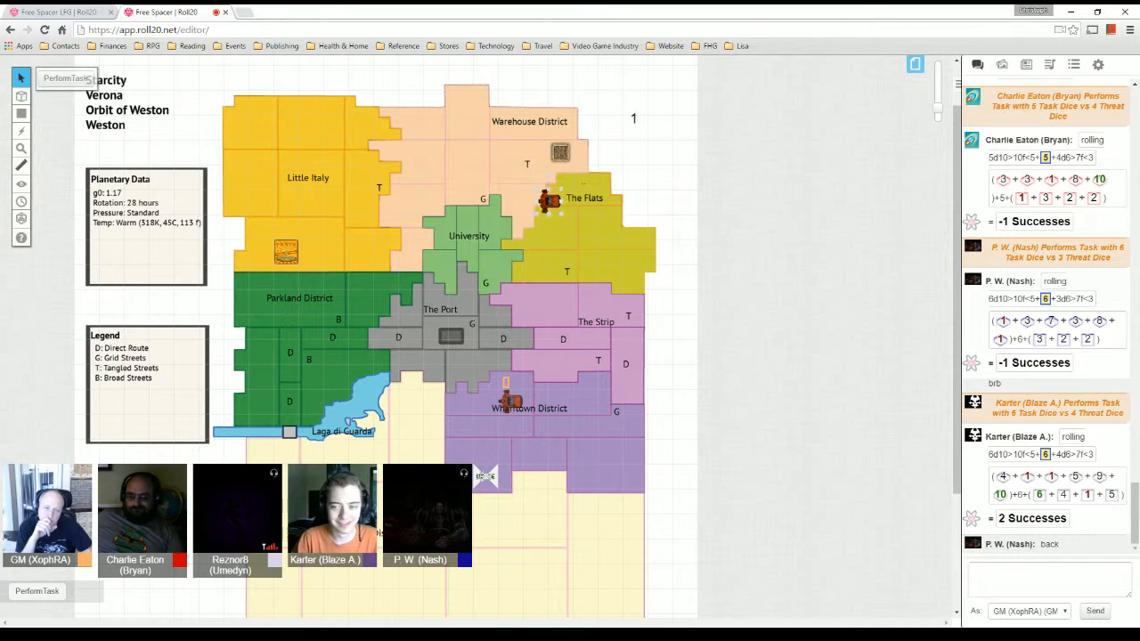
drag(549, 200, 514, 433)
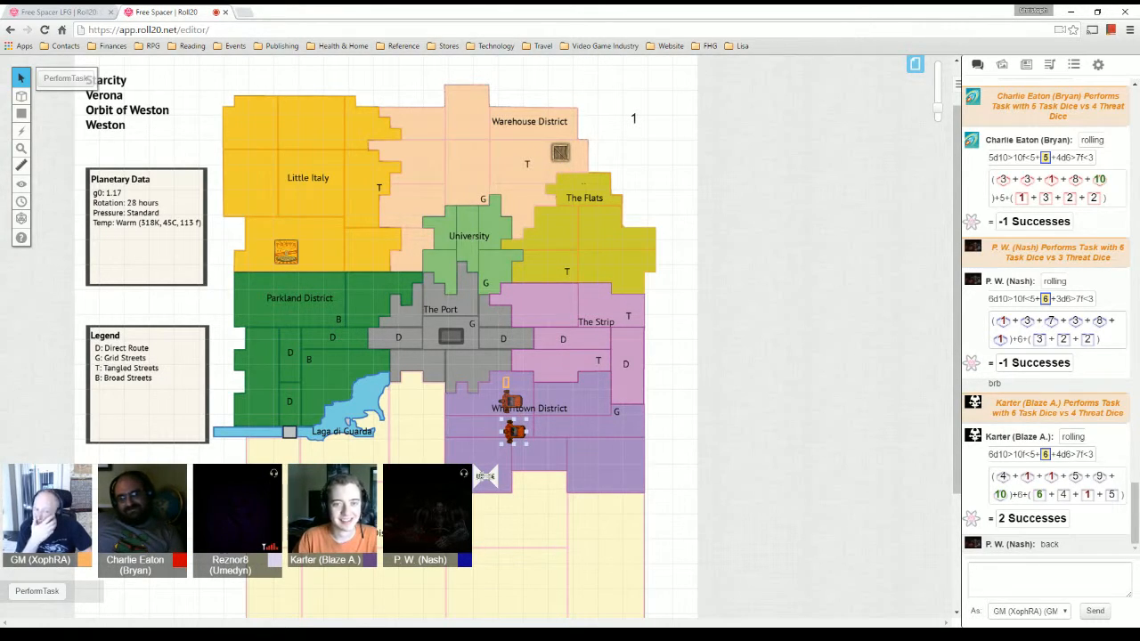
drag(513, 433, 513, 396)
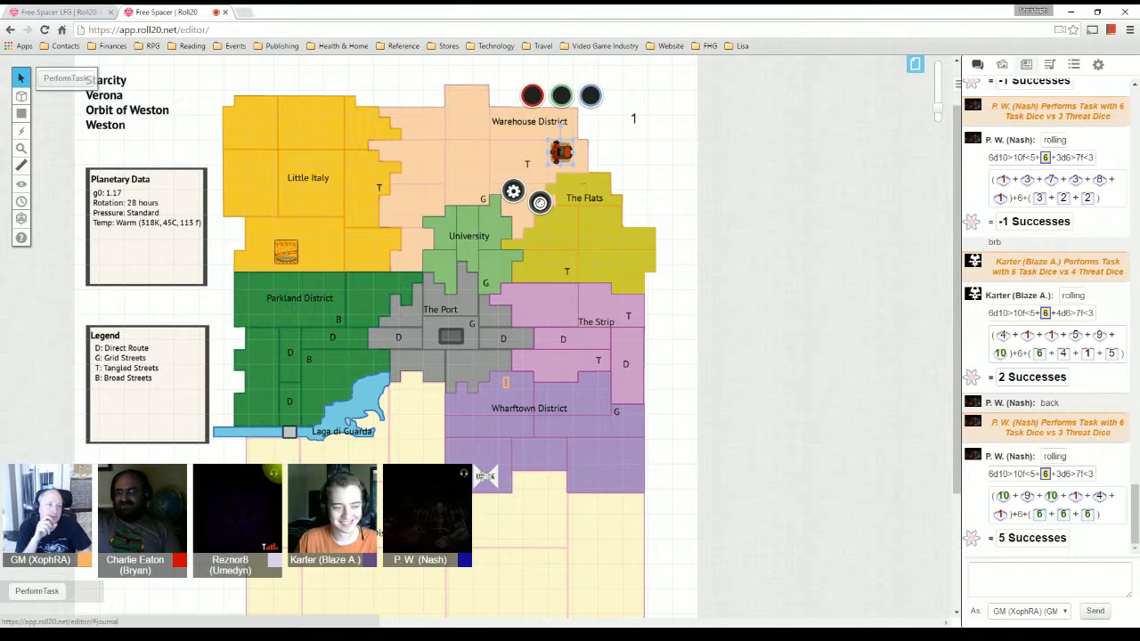
- Open Nash's character sheet from the Journal and scroll through it back to near the top
click(1027, 65)
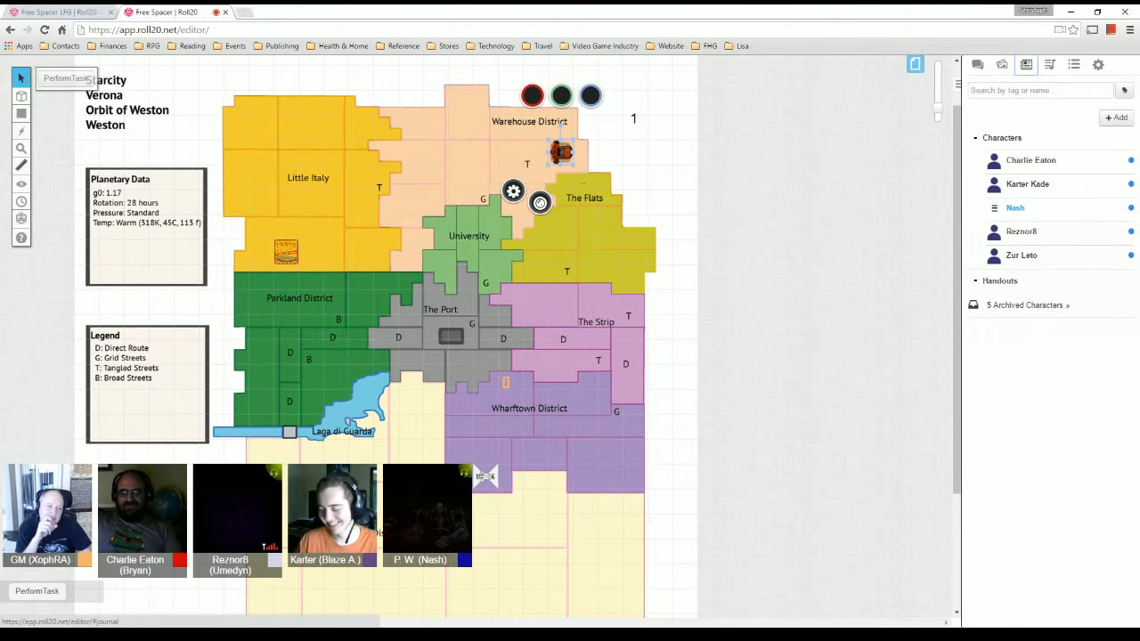
click(1016, 207)
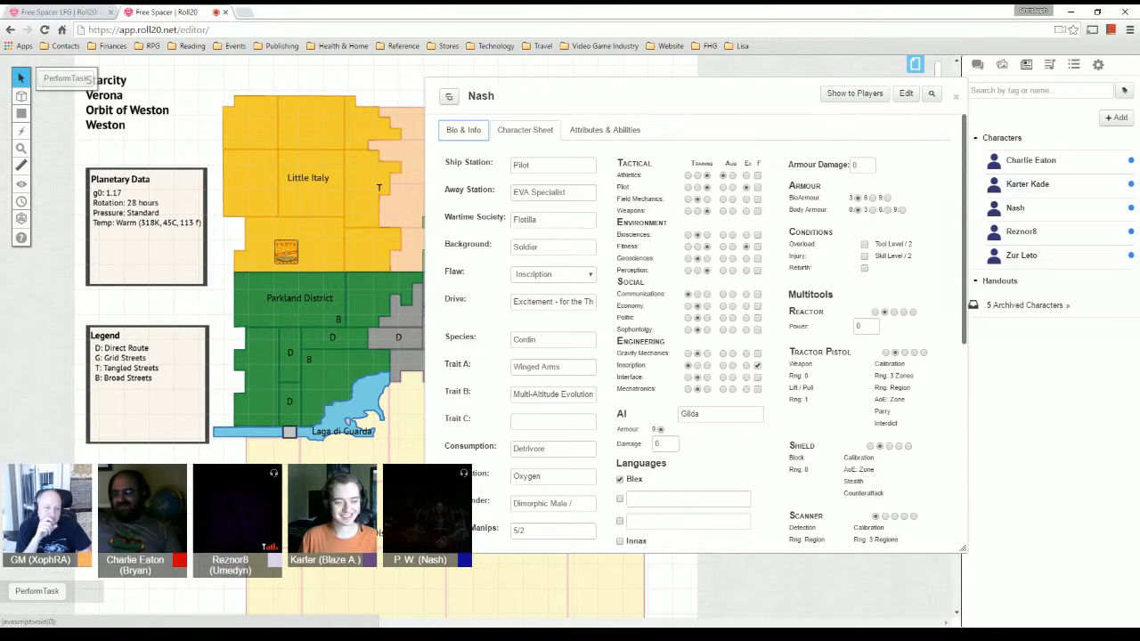
scroll(down, 3)
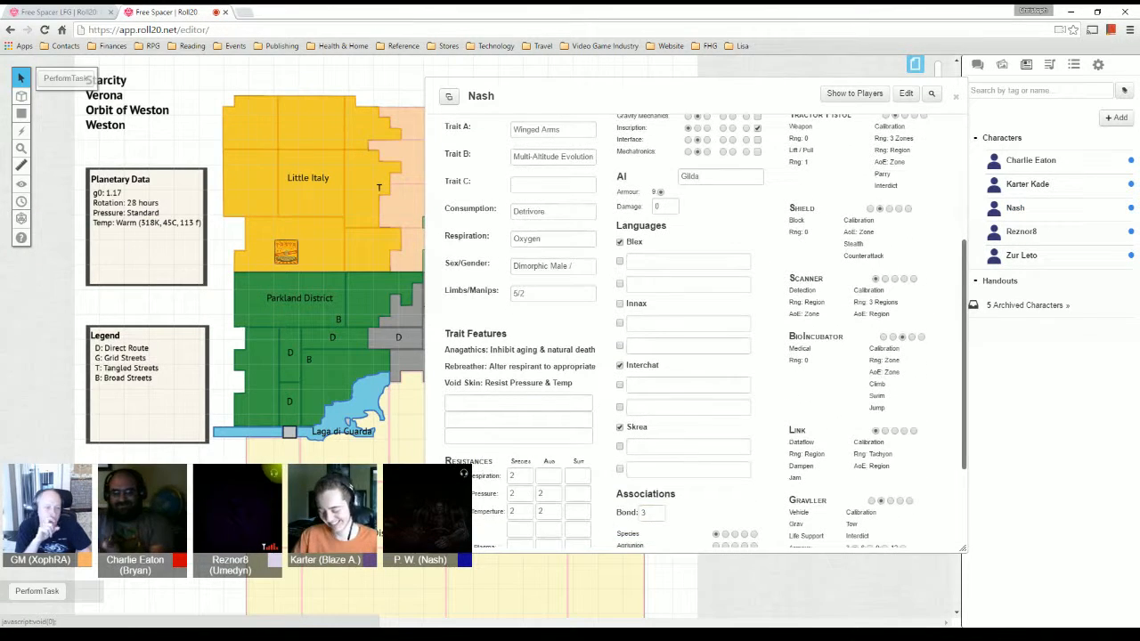
scroll(down, 3)
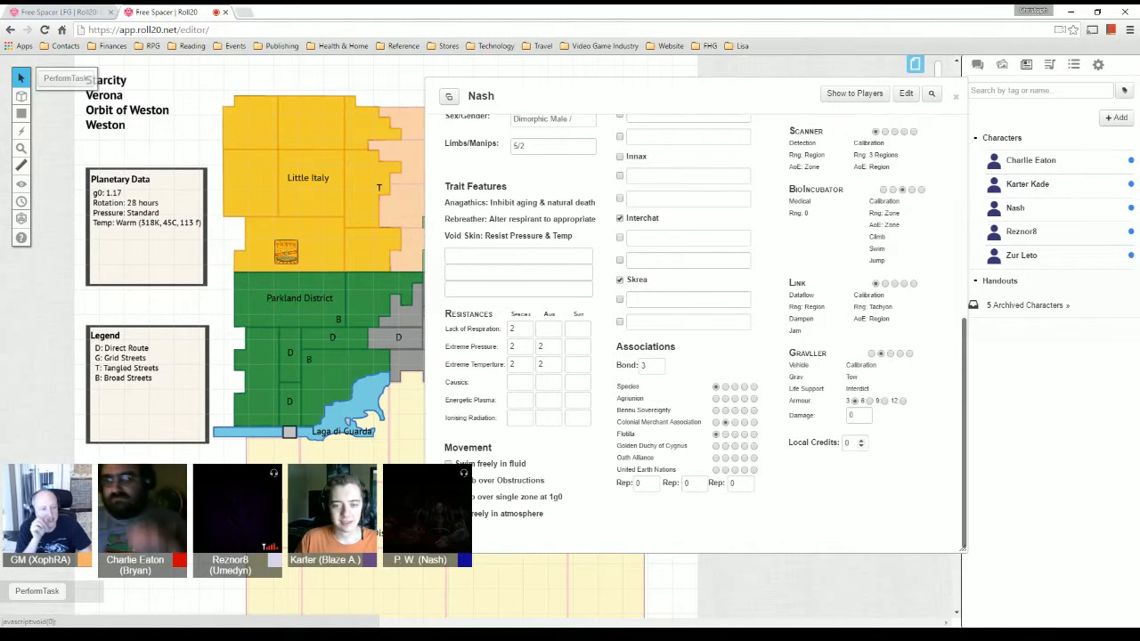
scroll(up, 3)
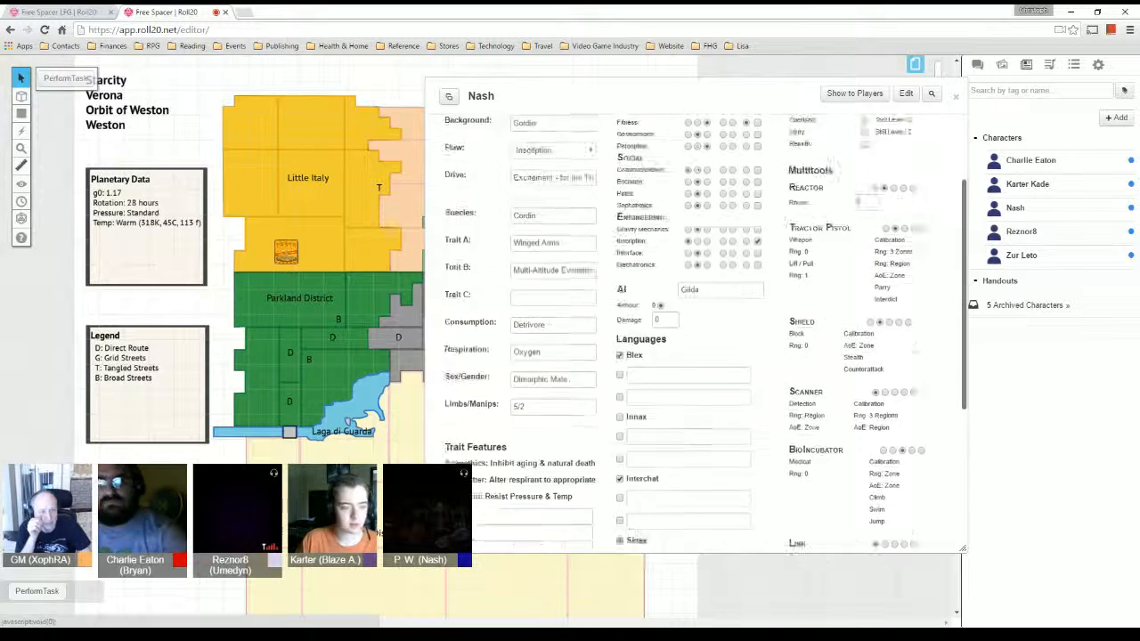